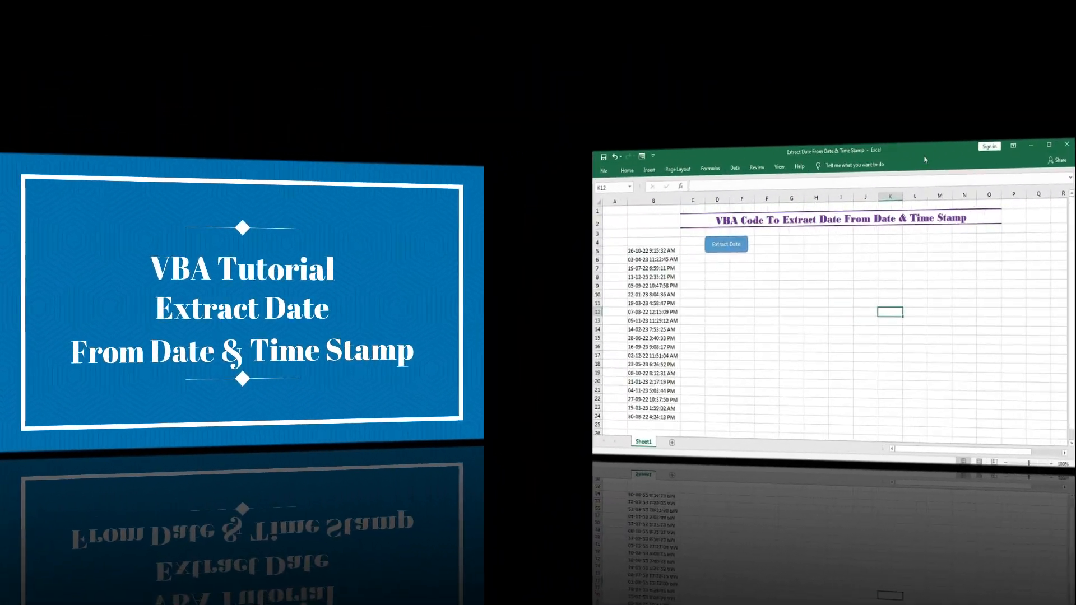
Step: Select B5:B10 and run Extract Date so the stamps show dates only, e.g. 26-10-22
click(1049, 145)
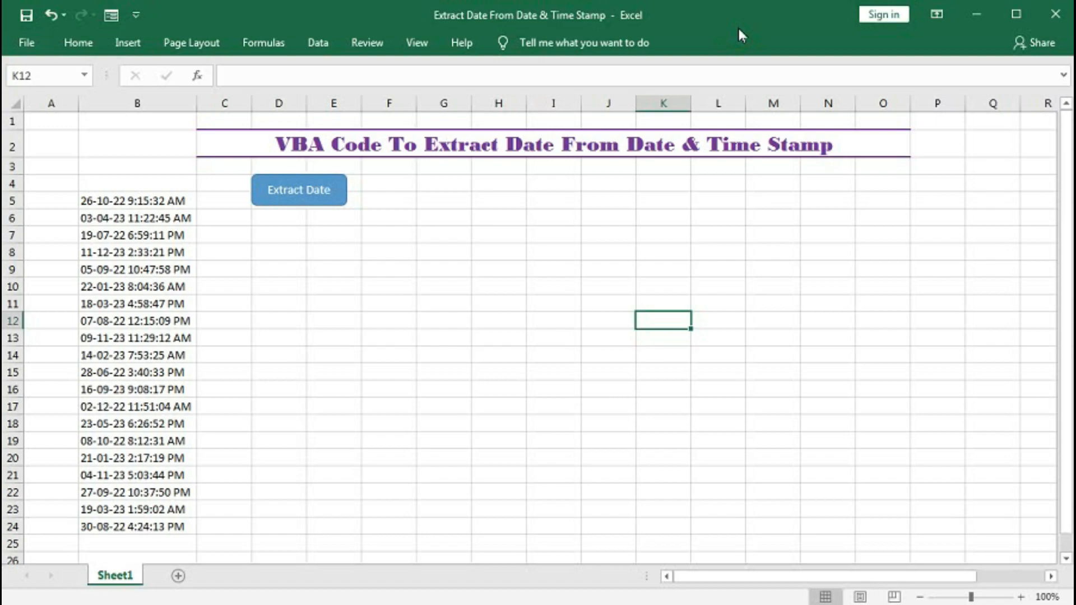
mouse_move(626, 193)
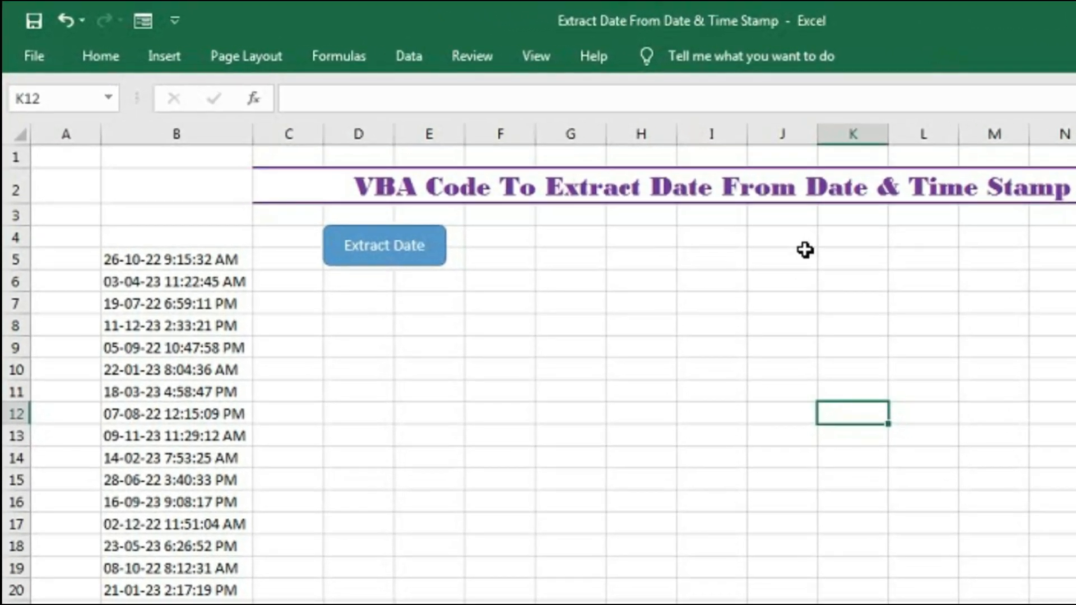
click(163, 260)
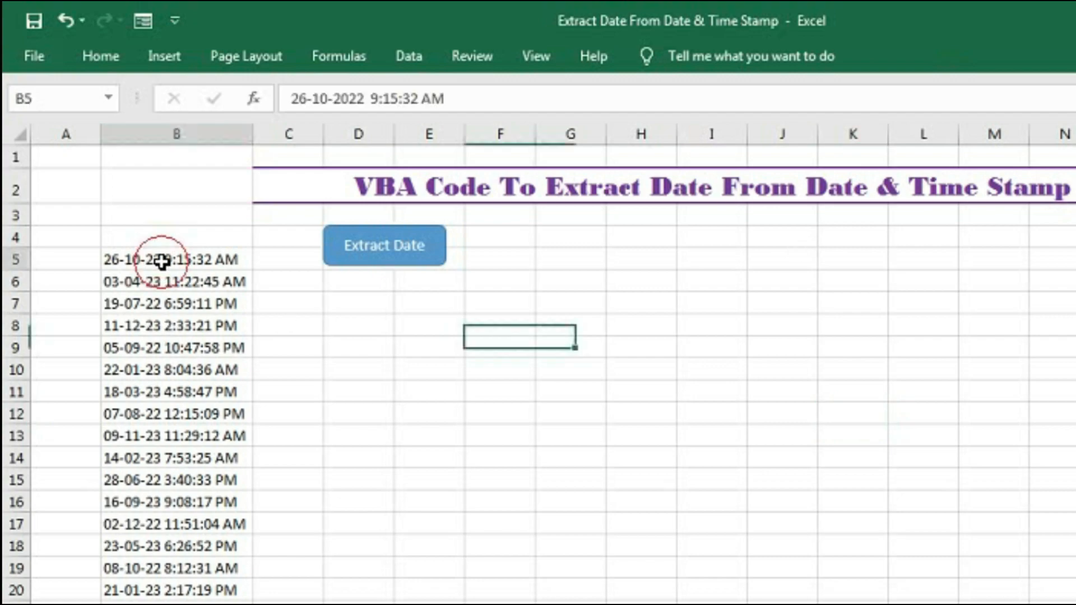
drag(176, 259, 176, 368)
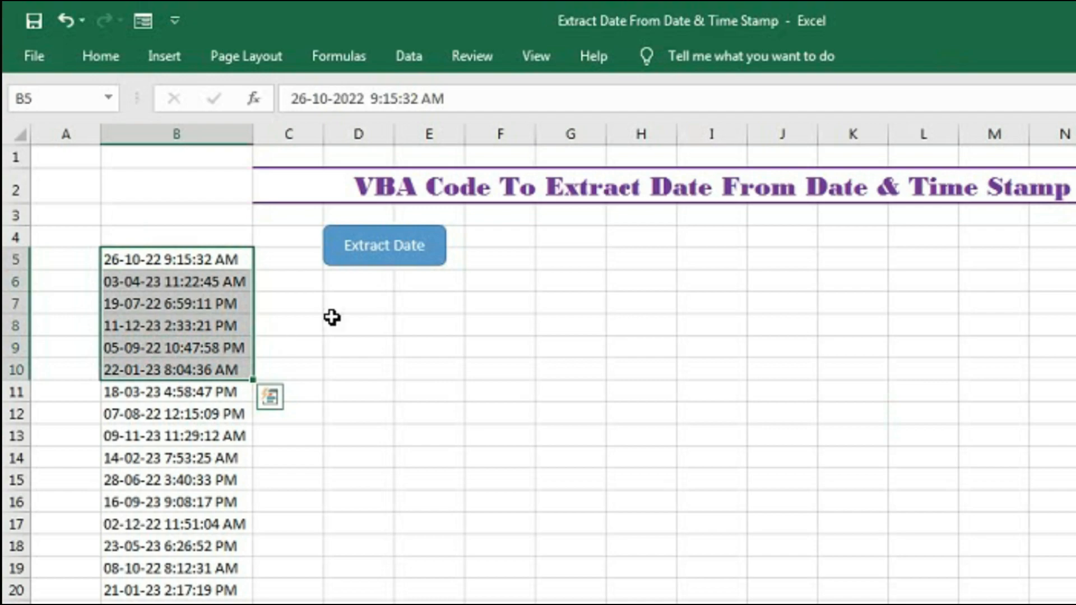
click(381, 253)
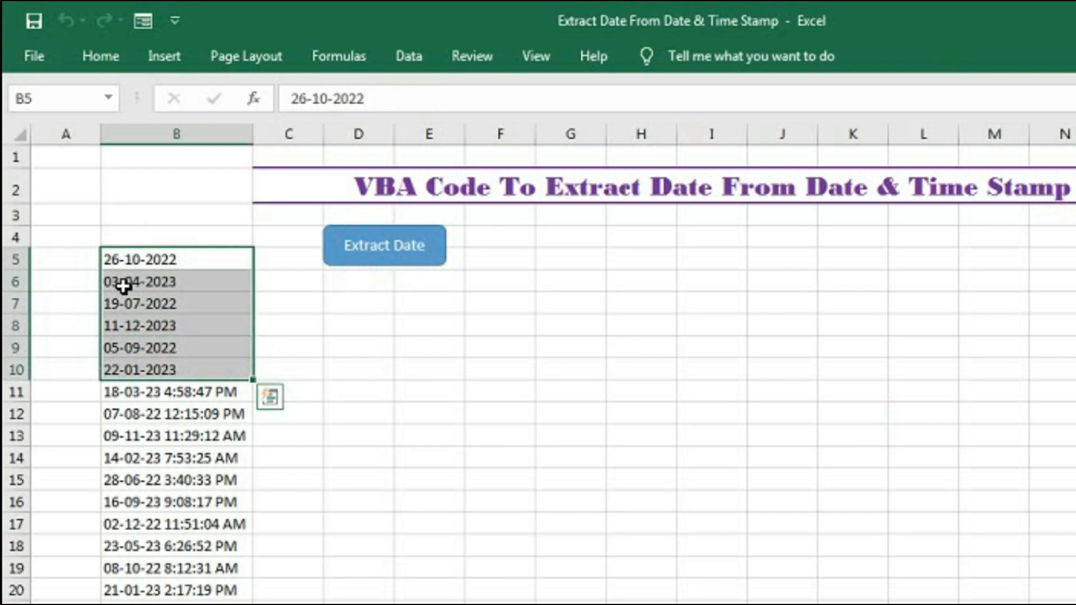
mouse_move(189, 259)
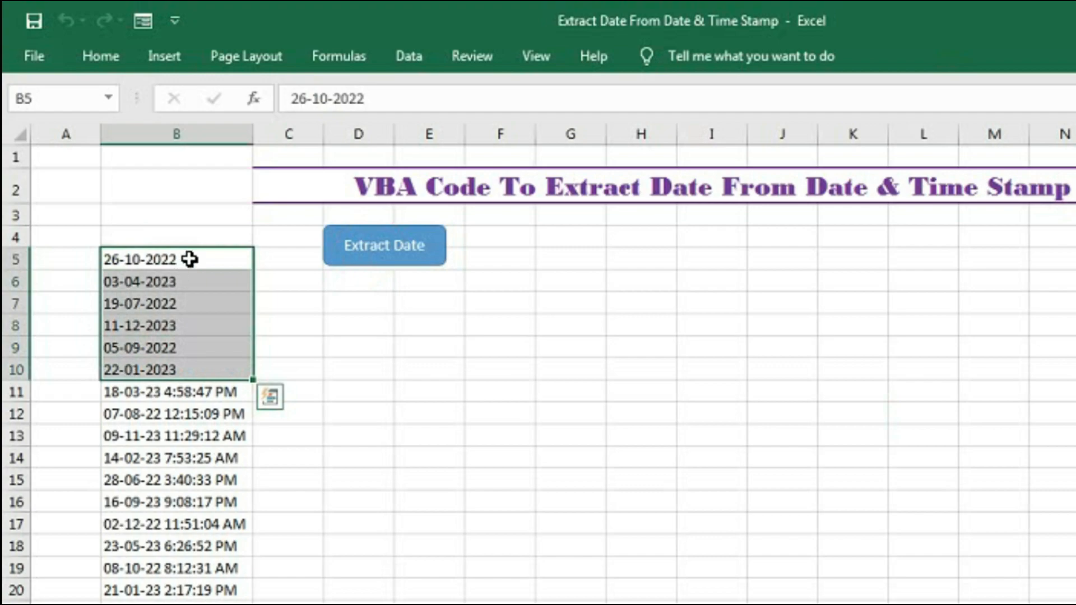
mouse_move(184, 369)
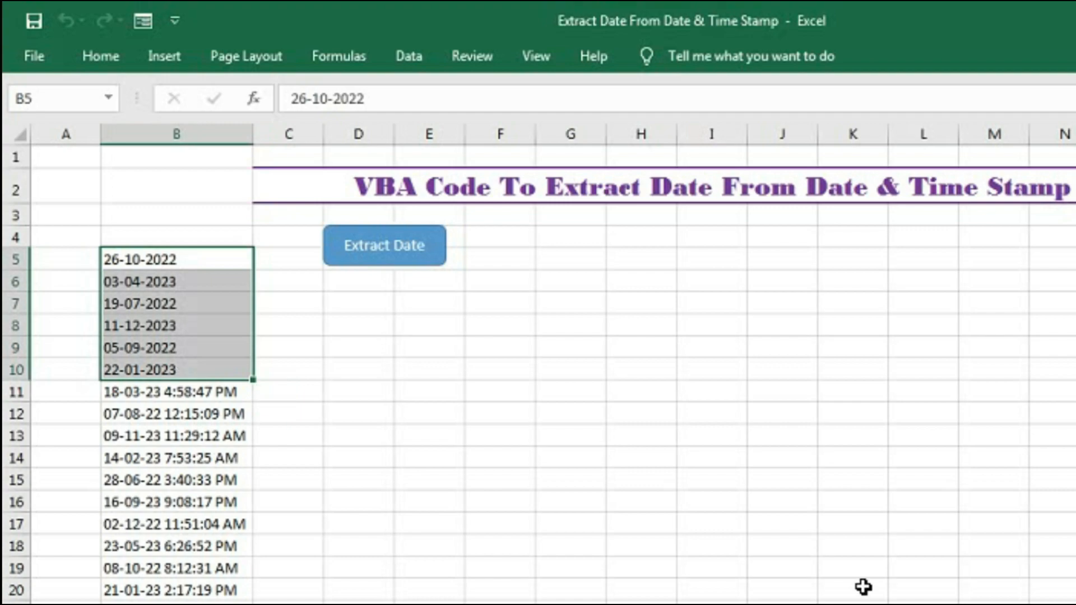
Step: Bring up the VBA editor with Alt+F11 and insert a new empty Module1
key(Alt+F11)
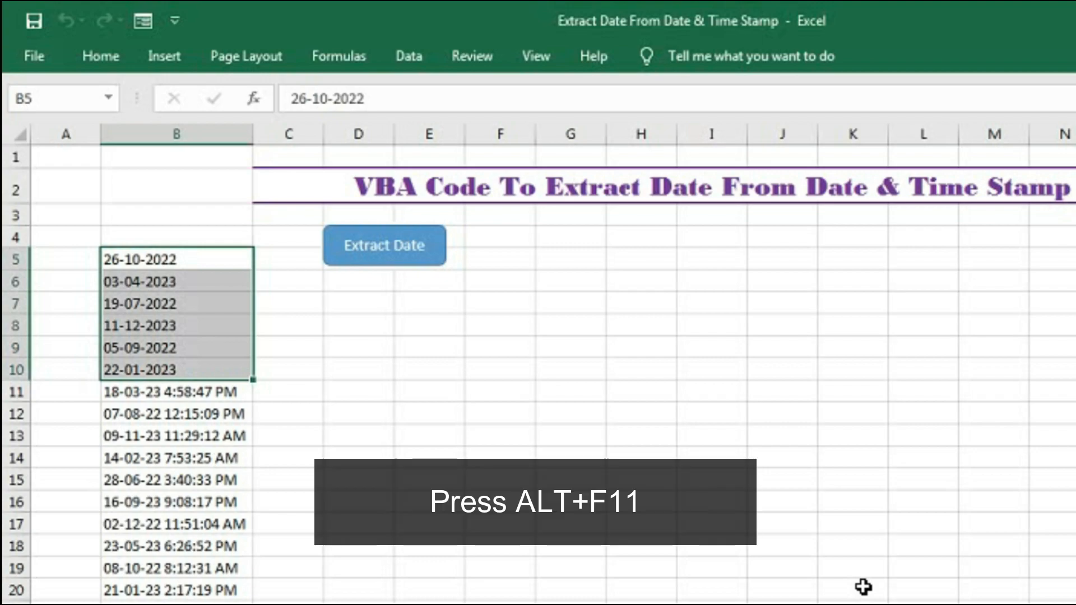
key(Alt+F11)
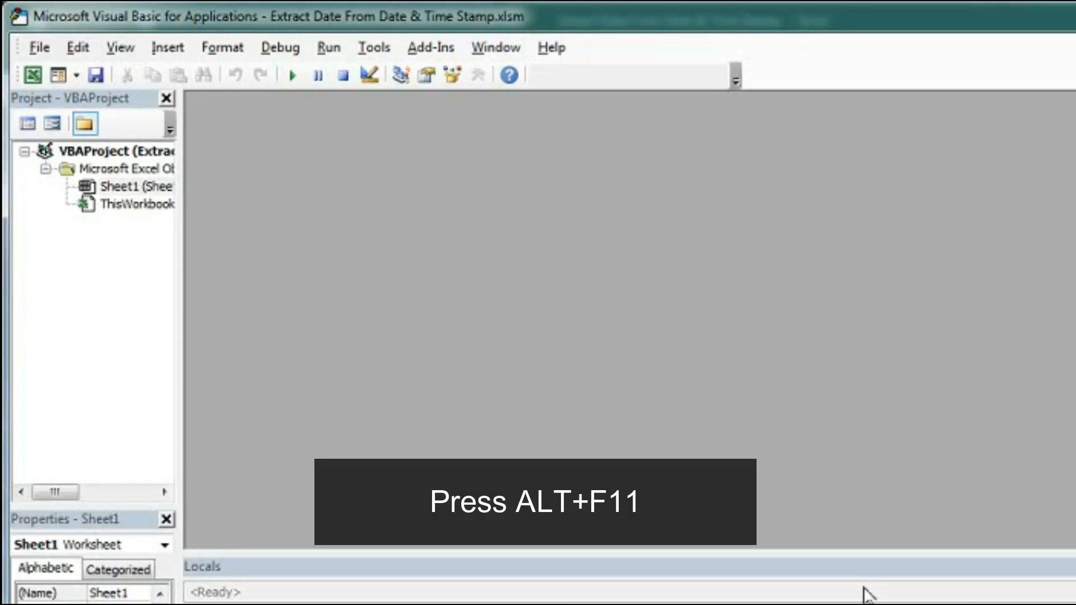
click(168, 47)
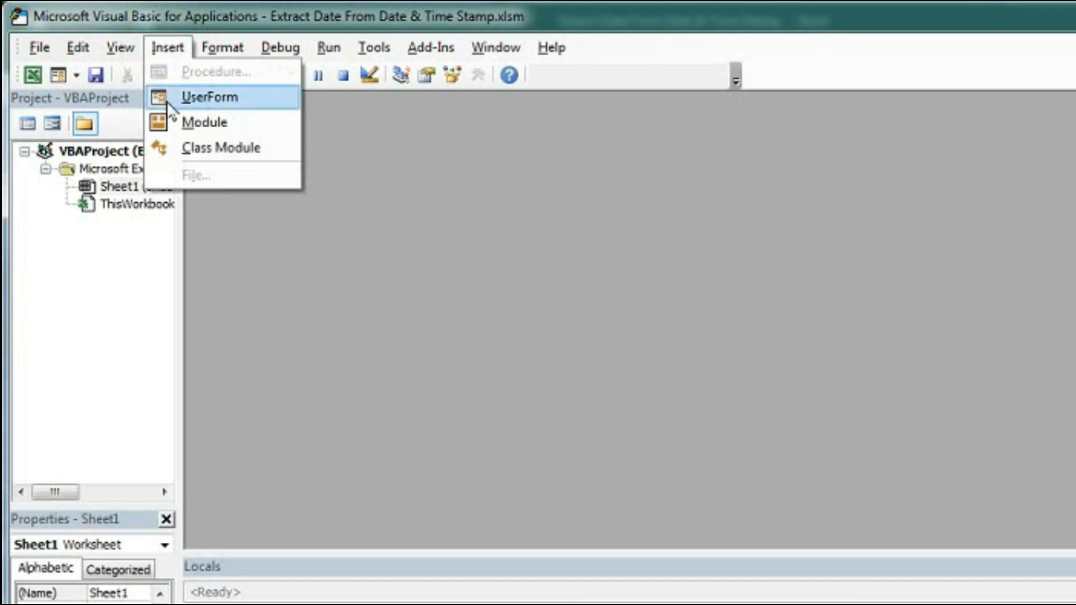
click(207, 123)
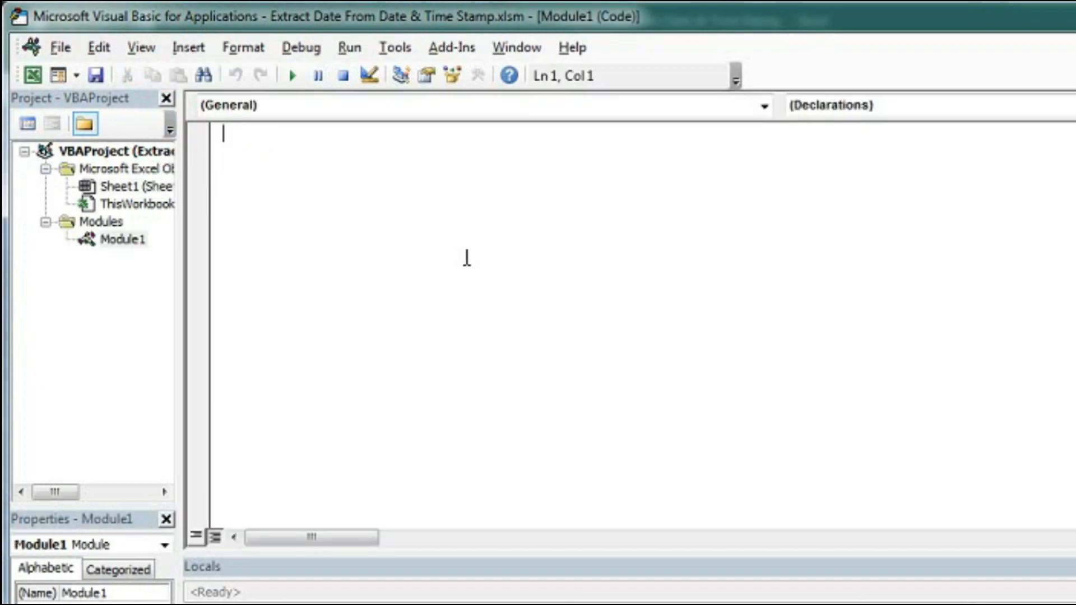
Step: Write Sub ExtractDate in Module1 and declare Dim rng As Range
text(s)
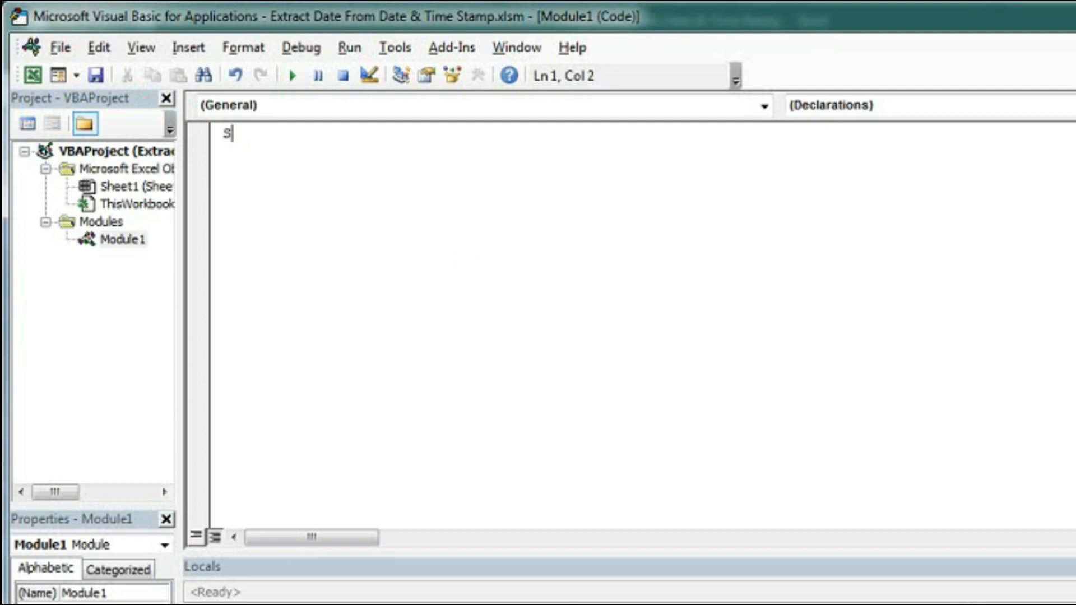
text(ub E)
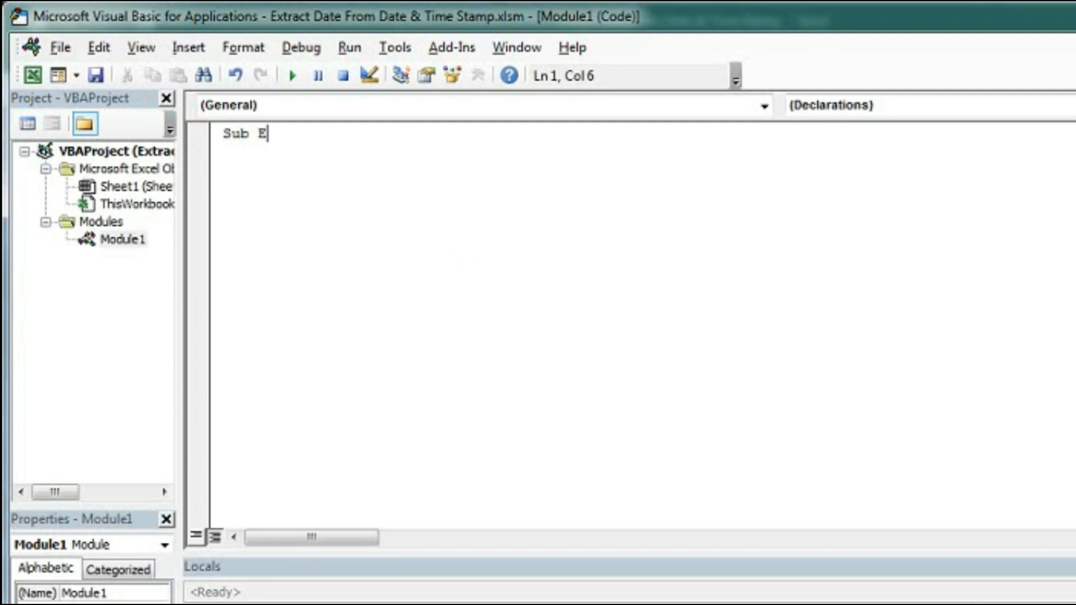
text(xtrac)
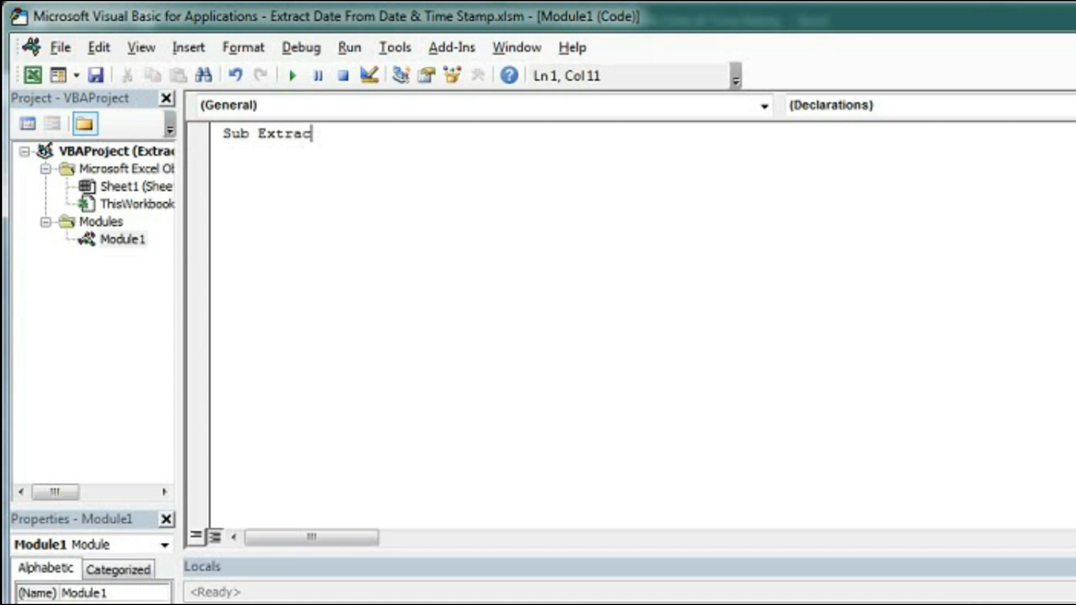
text(tDate)
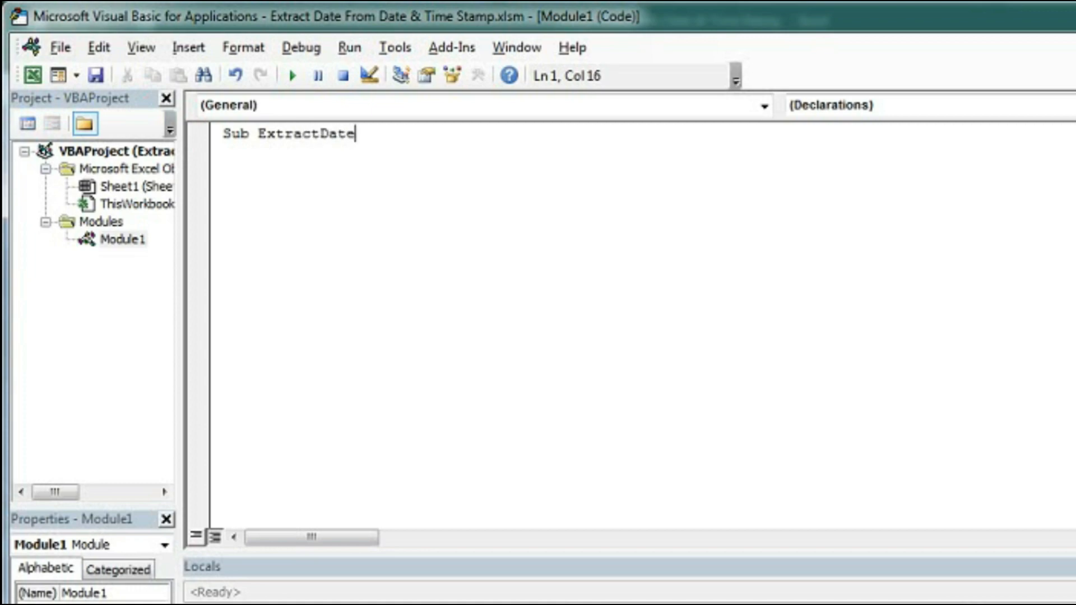
key(enter)
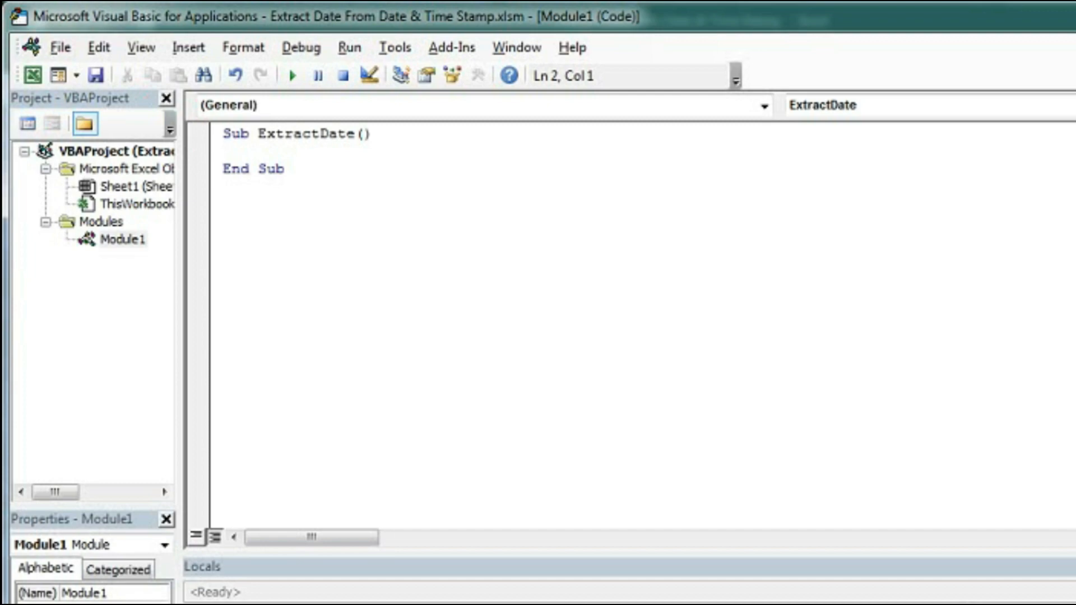
text(dim)
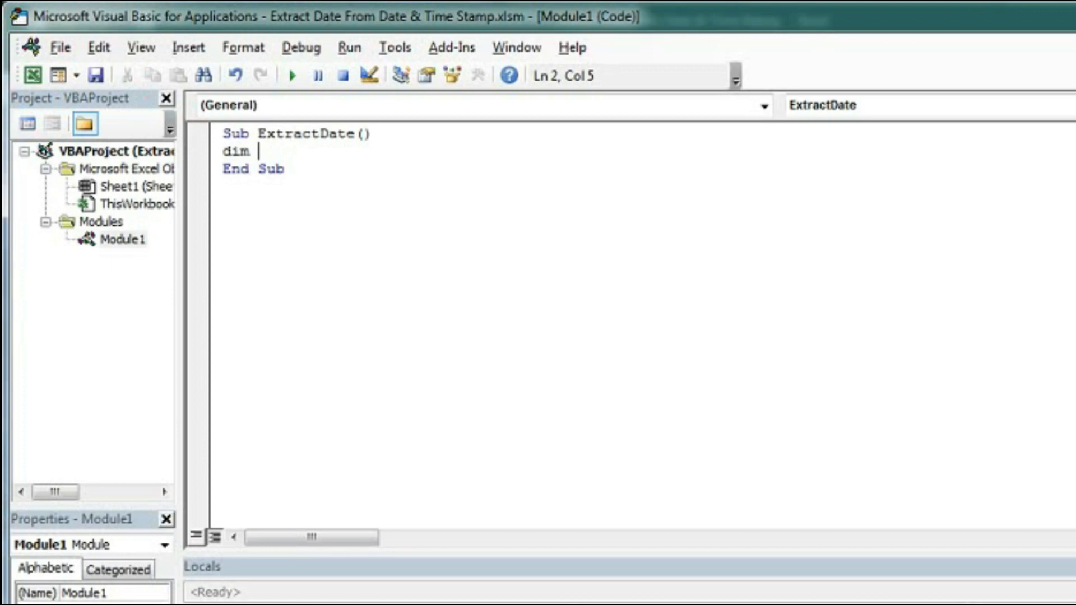
text(rng)
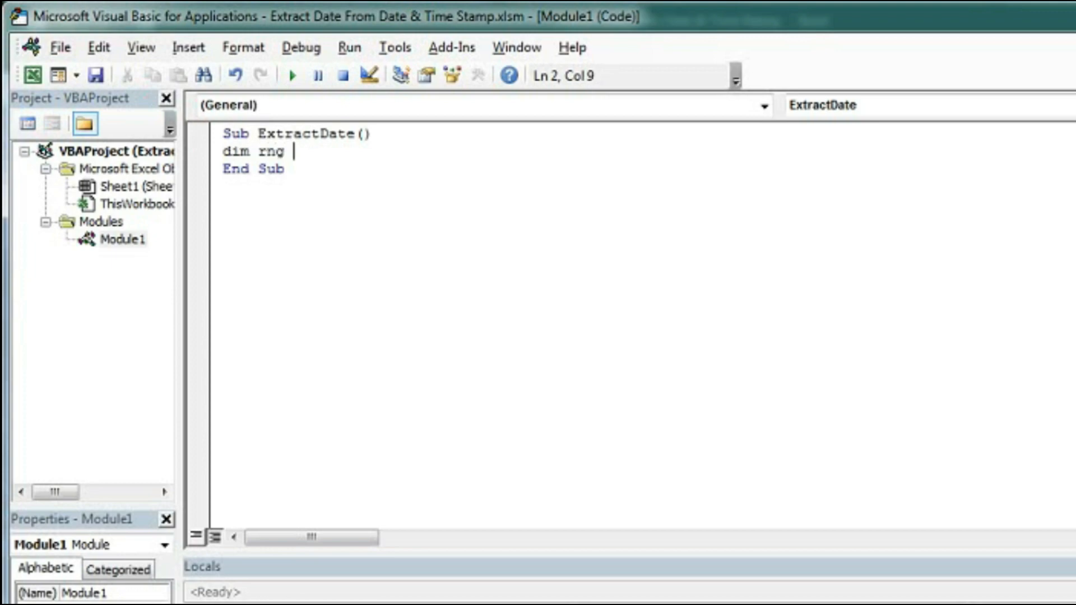
text(as Range)
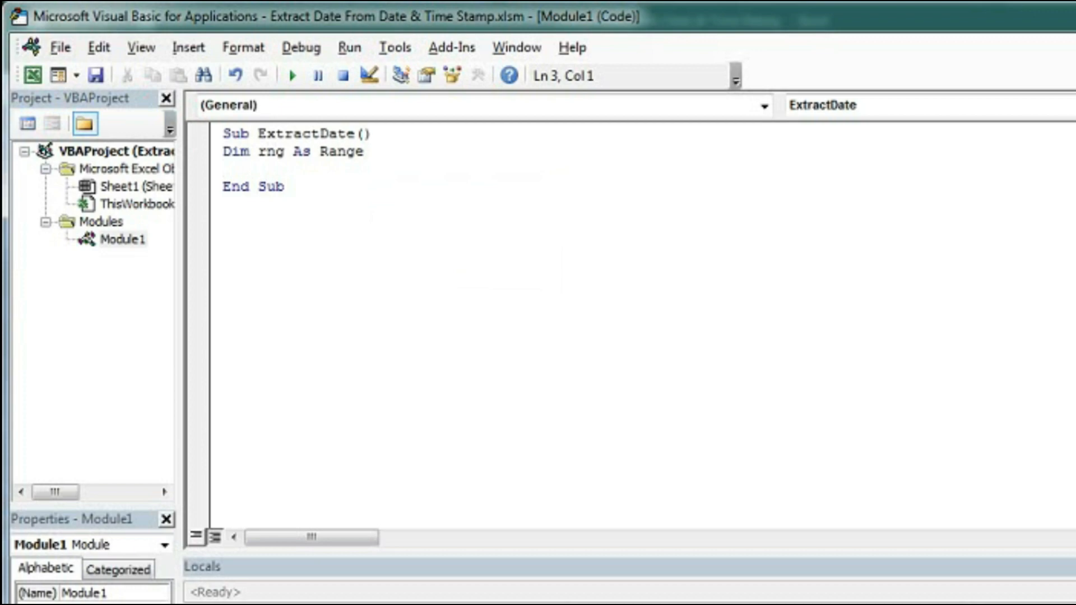
Step: Add a For Each rng In Selection … Next rng loop to the macro
text(for)
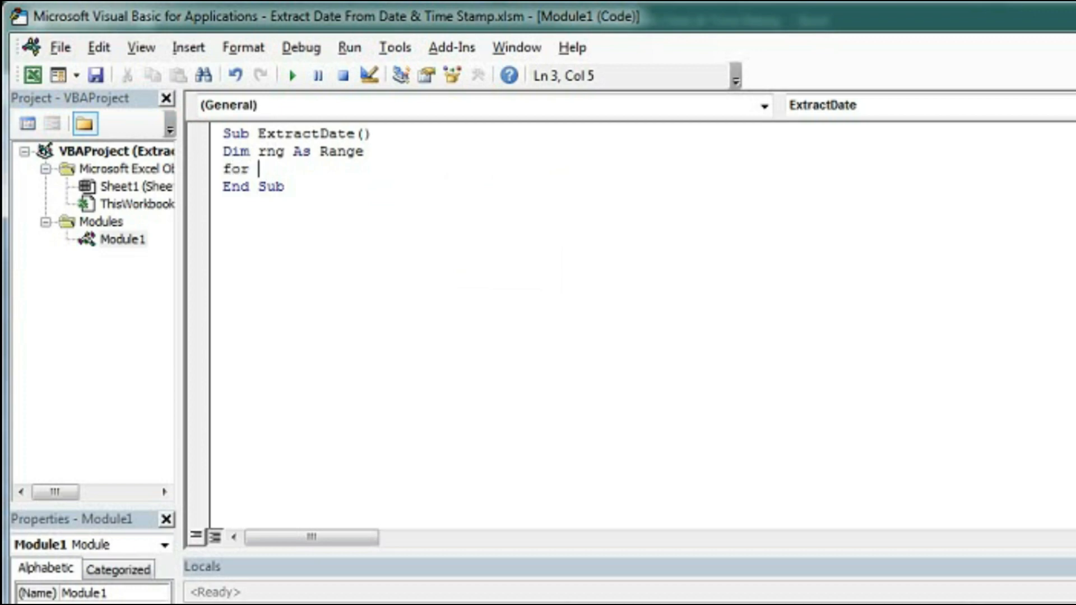
text(each)
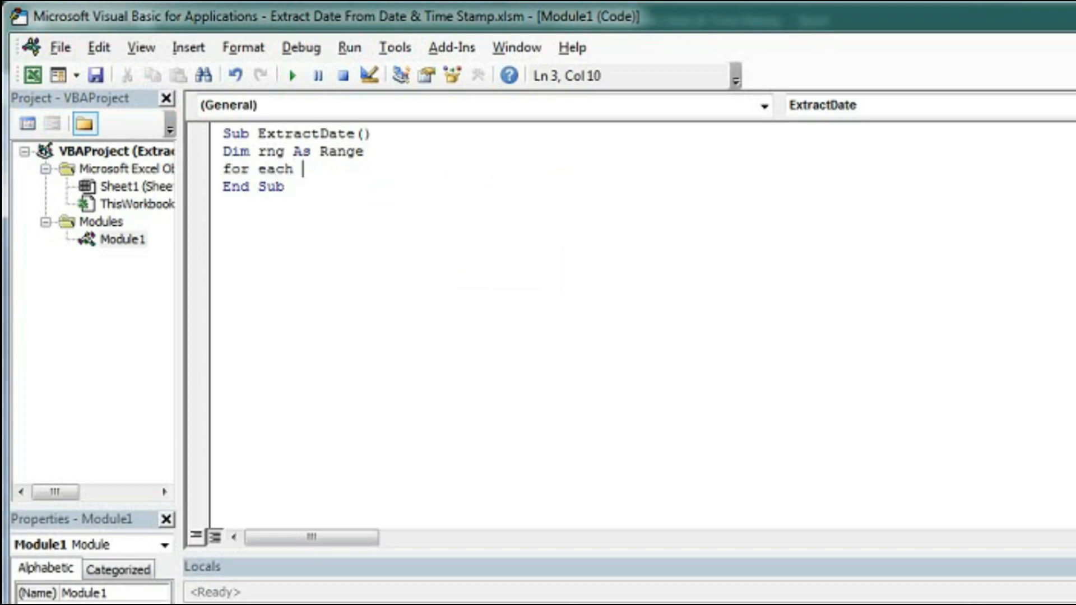
text(rng)
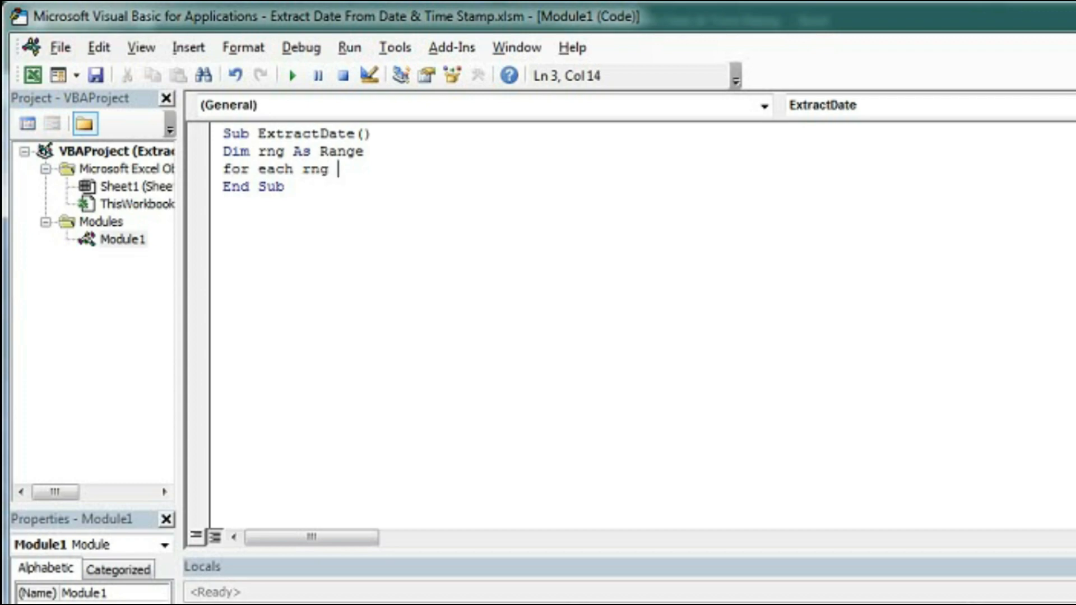
text(in)
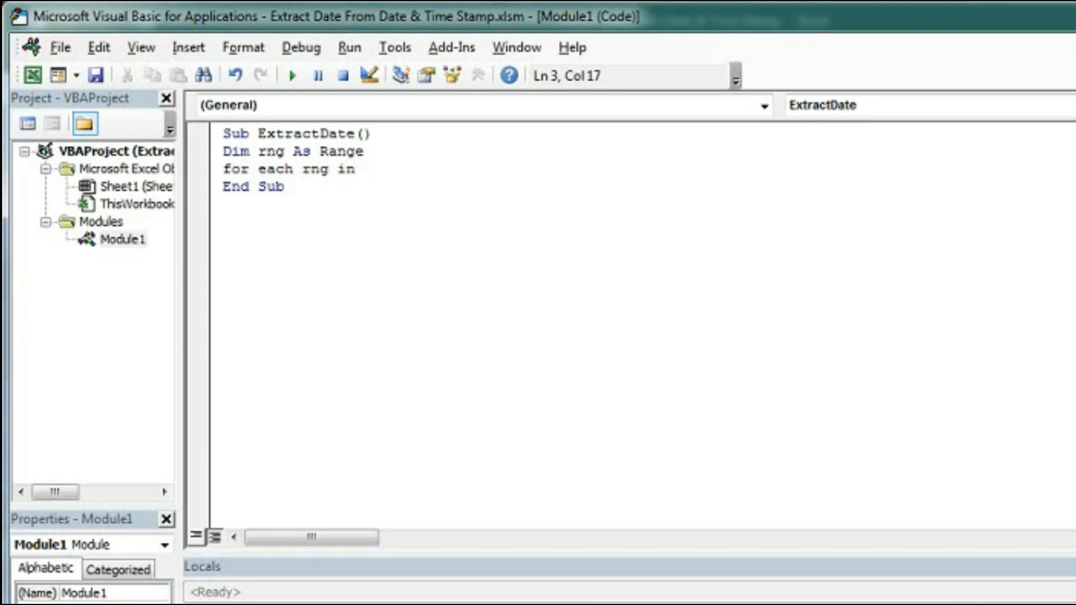
text(selectio)
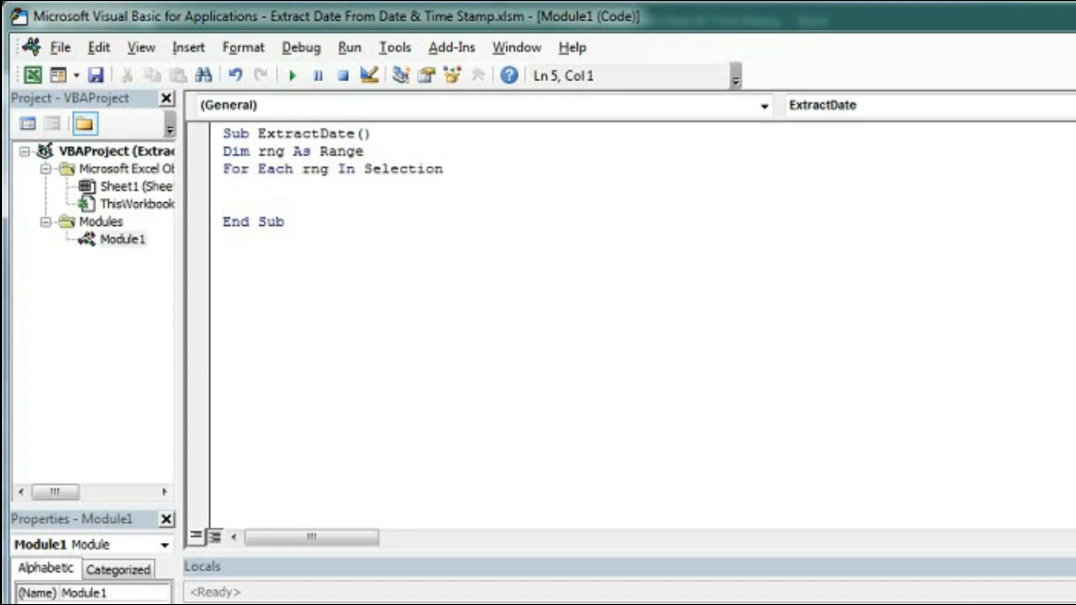
text(next)
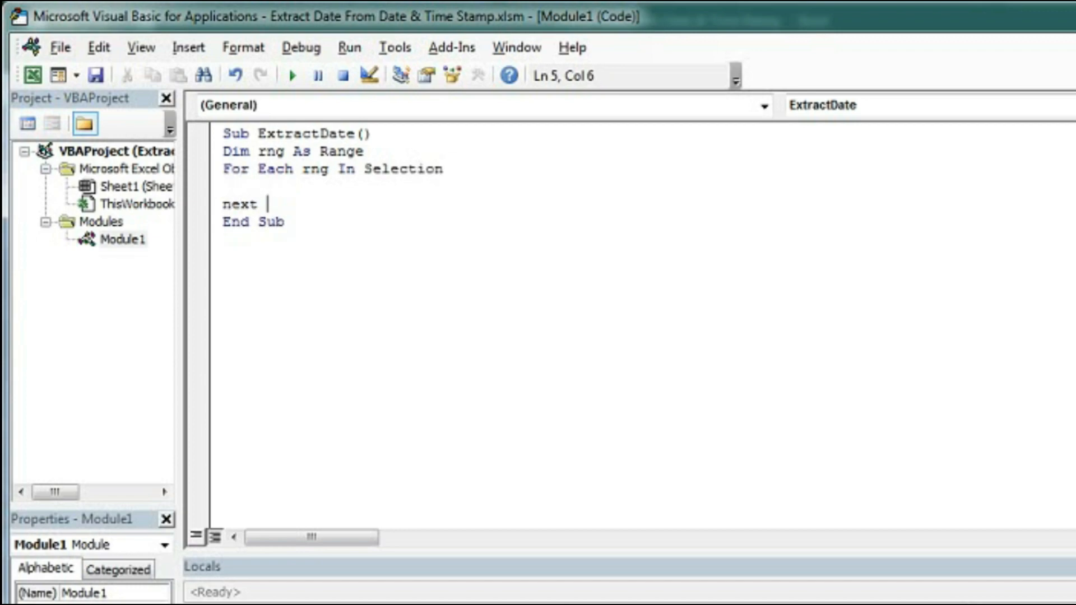
text(rng)
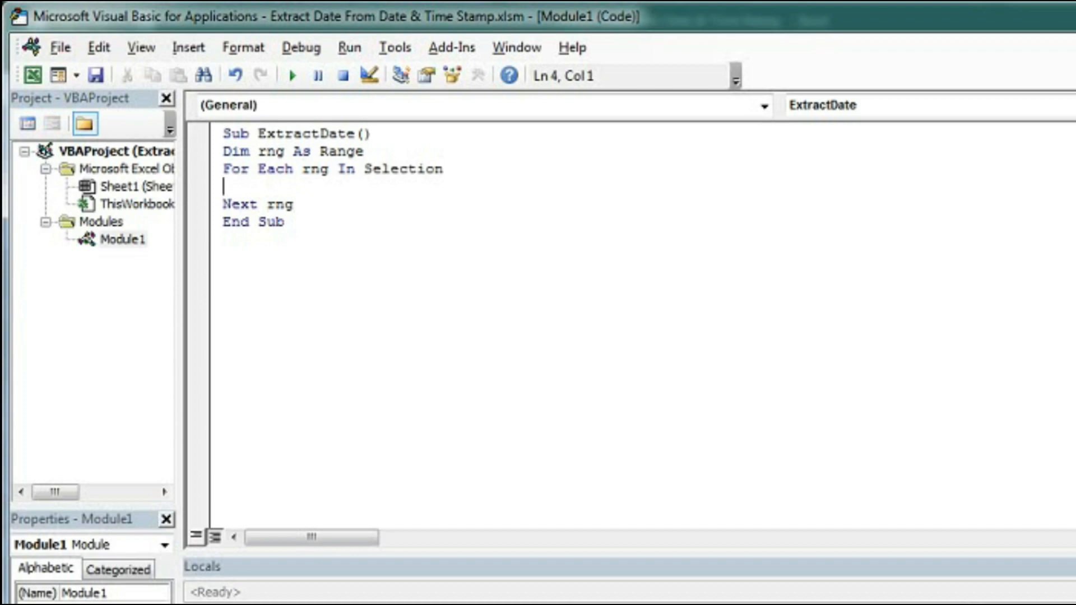
Step: Inside the loop, add the check If IsDate(rng) = True Then
key(Tab)
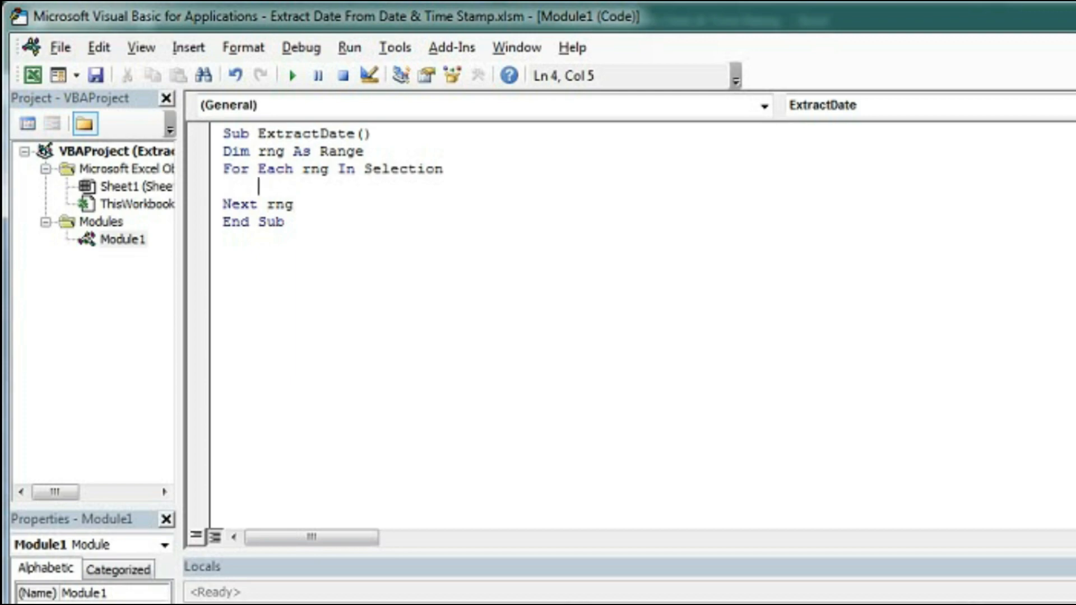
text(if)
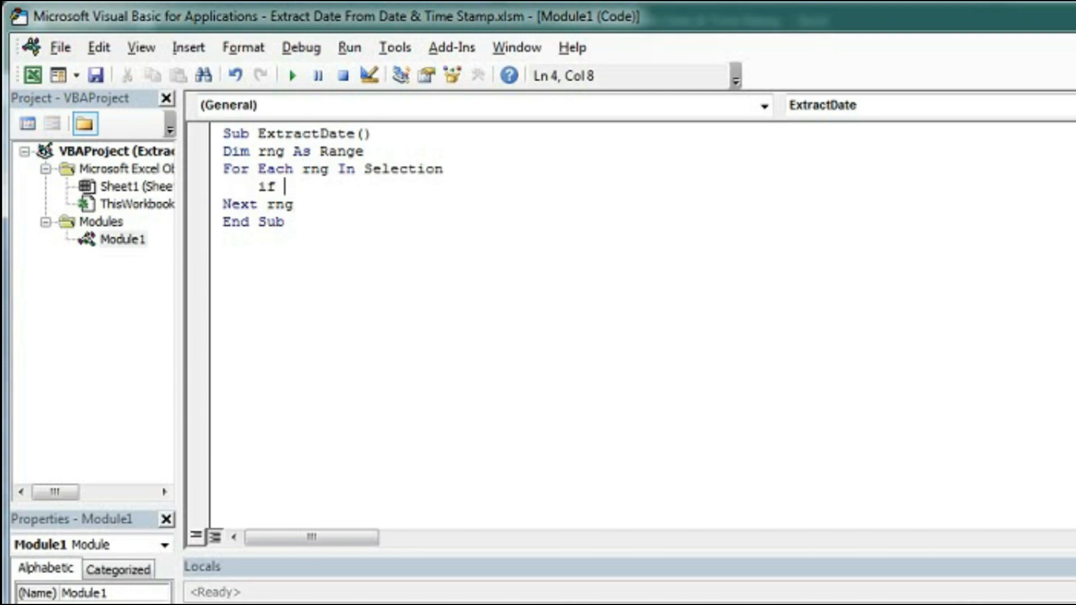
text(is)
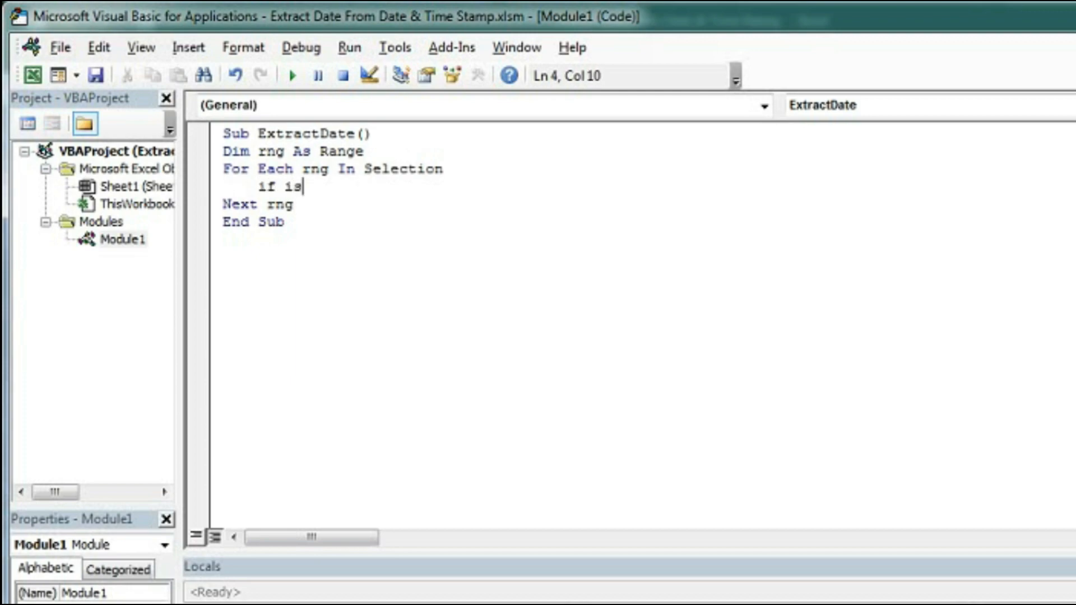
text(date)
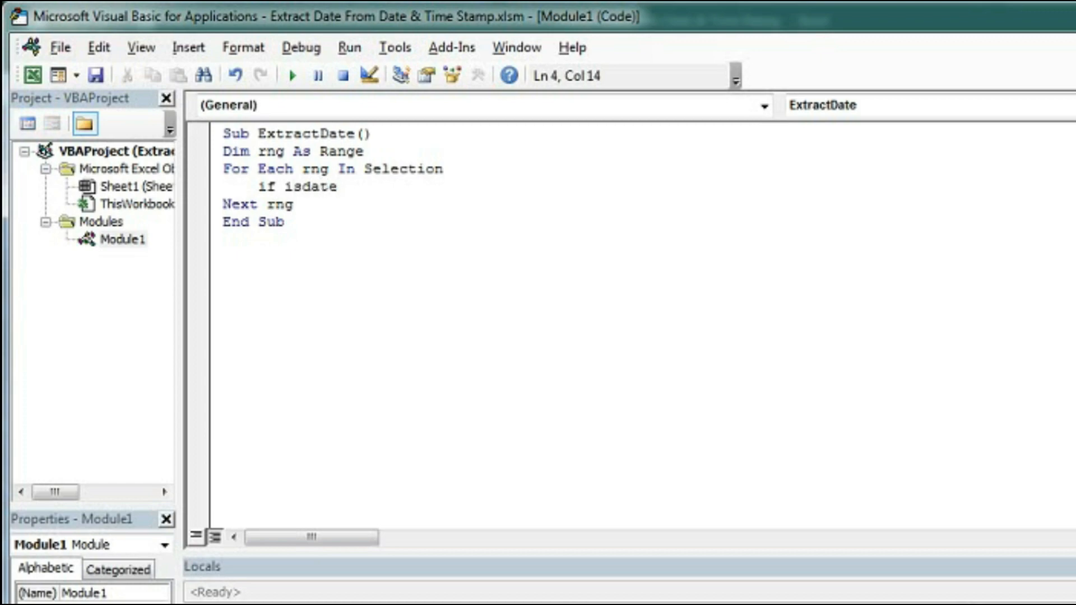
text((rng)
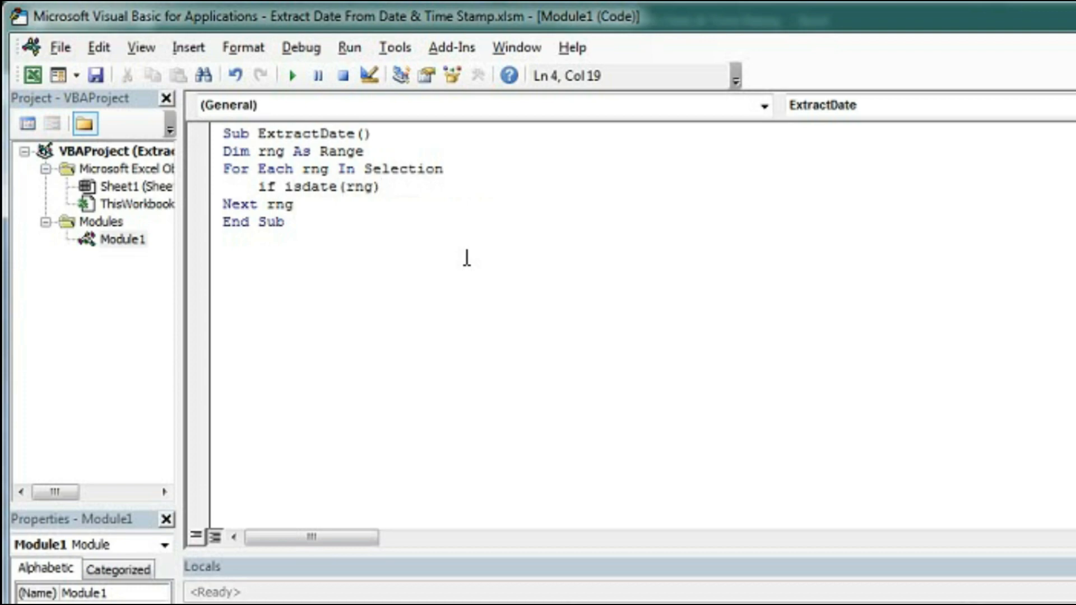
text(=True)
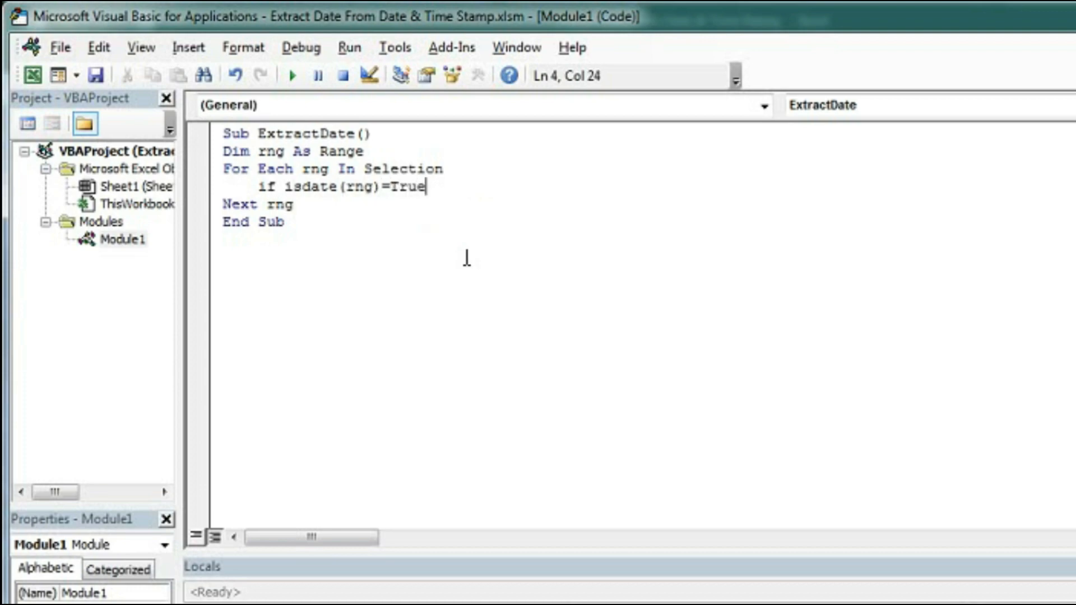
text(then)
text(End If)
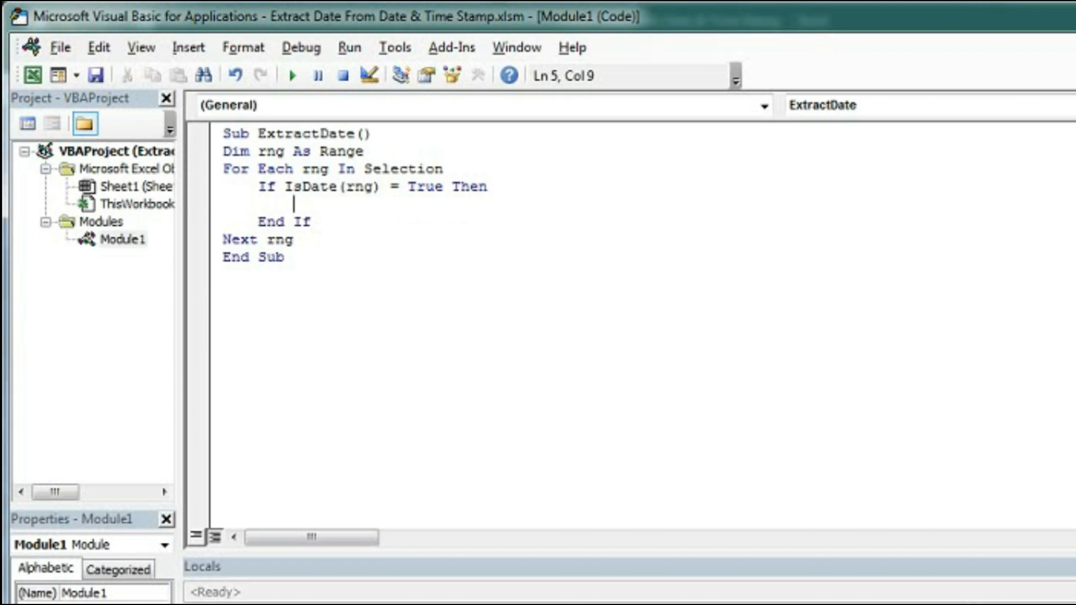
Step: Add a With rng block setting .Value = Int(rng) to drop the time part
text(with)
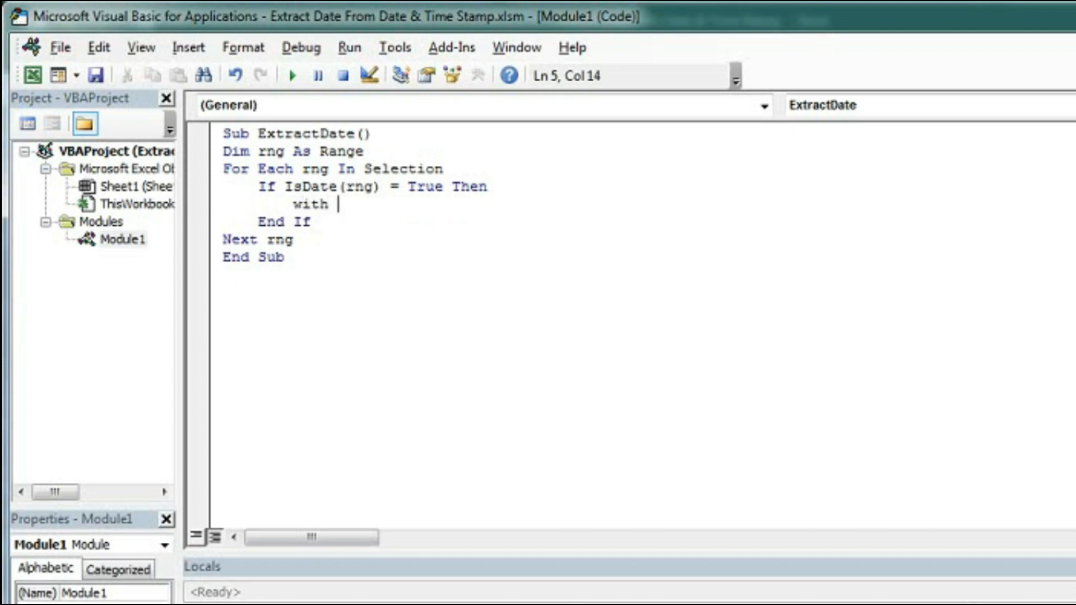
text(rng)
text(end with)
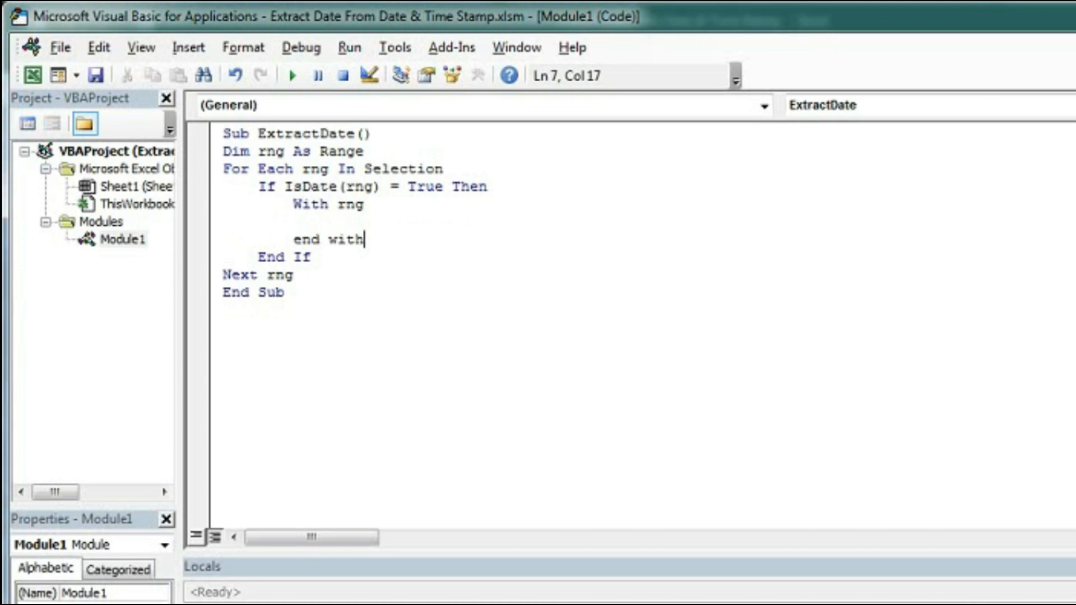
key(Enter)
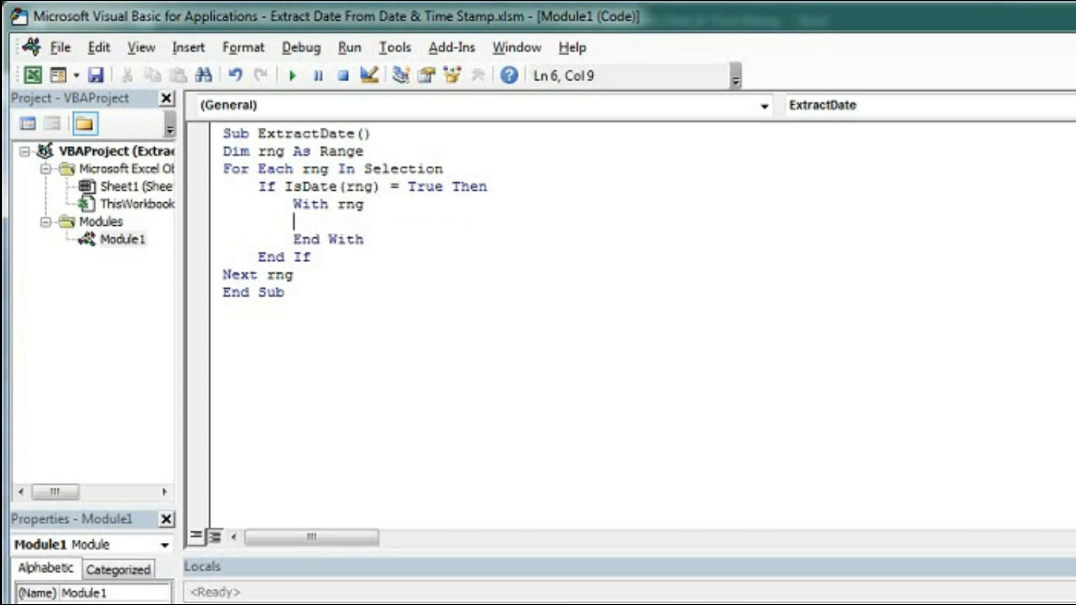
text(.)
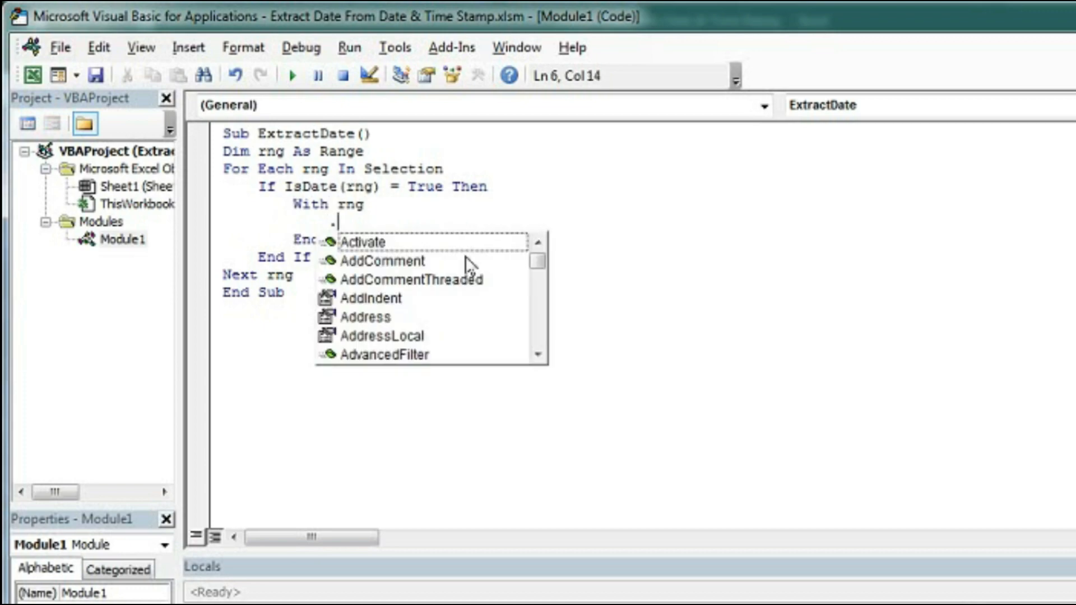
text(va)
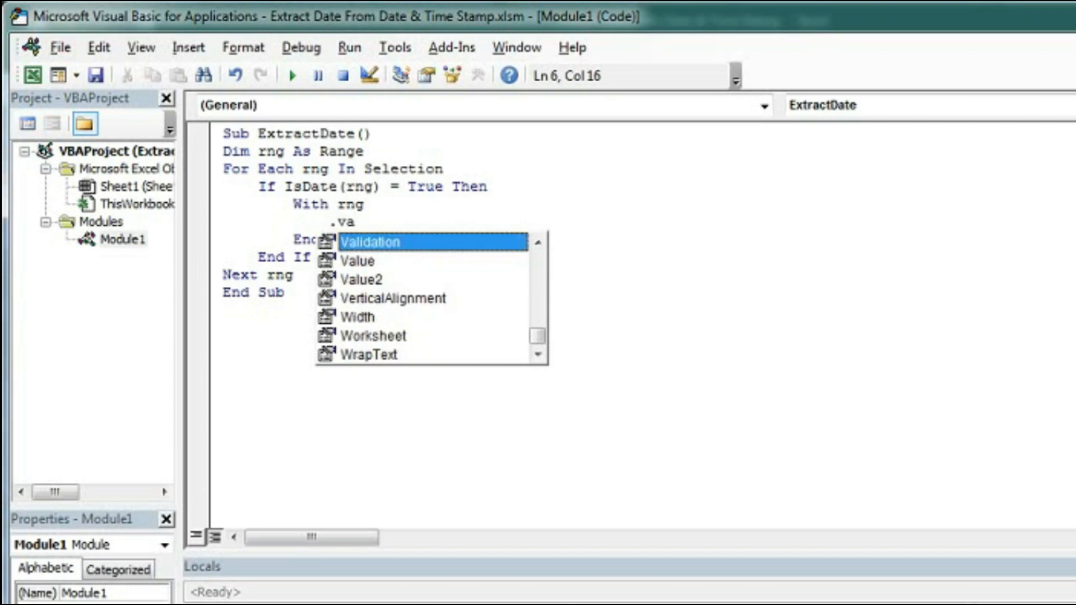
text(lue=int)
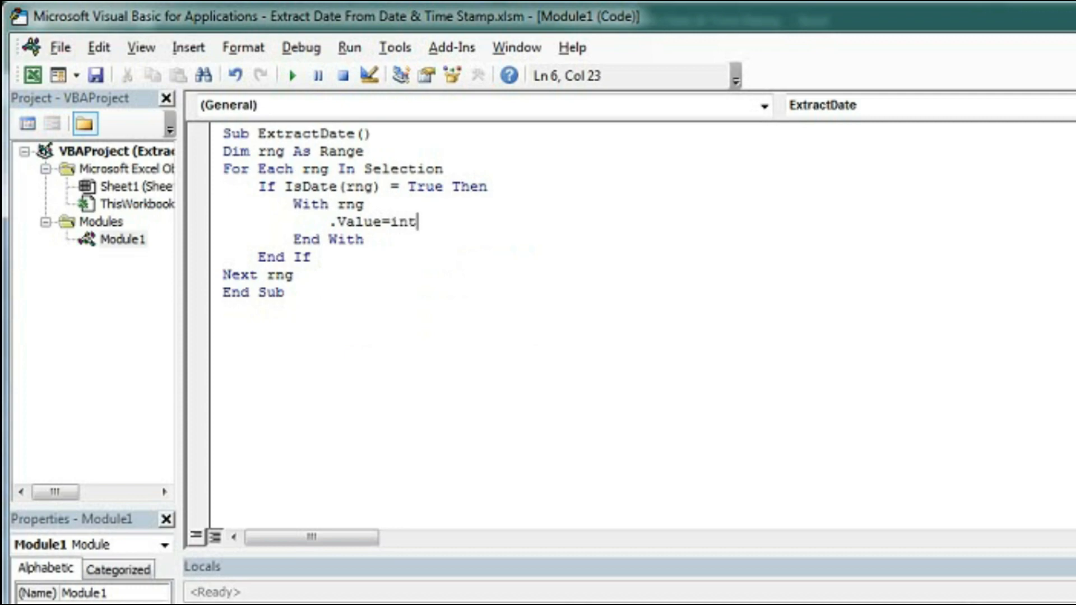
text(()
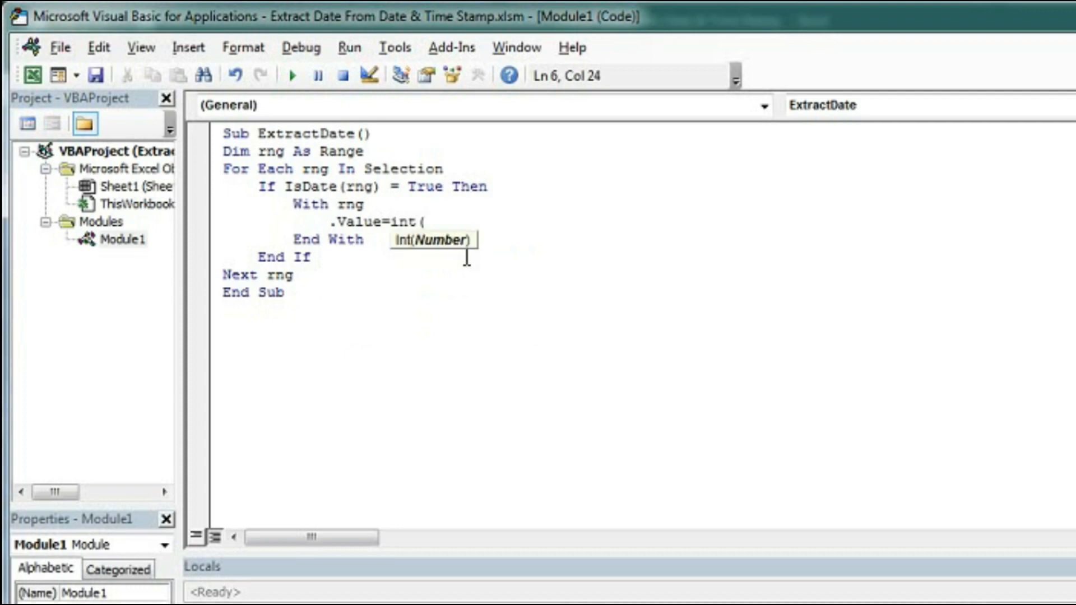
text(rng)
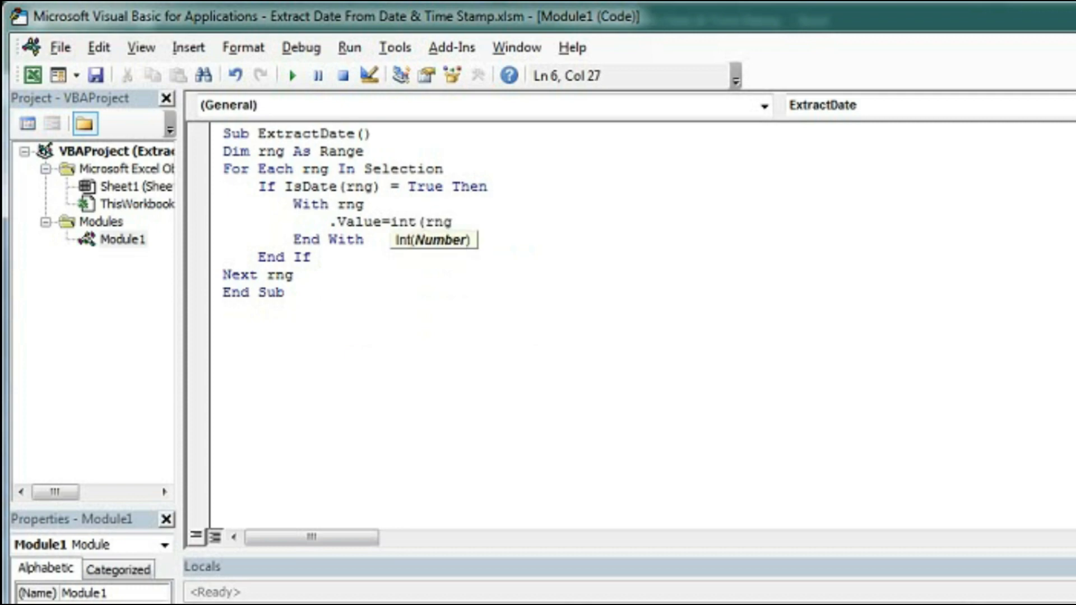
text())
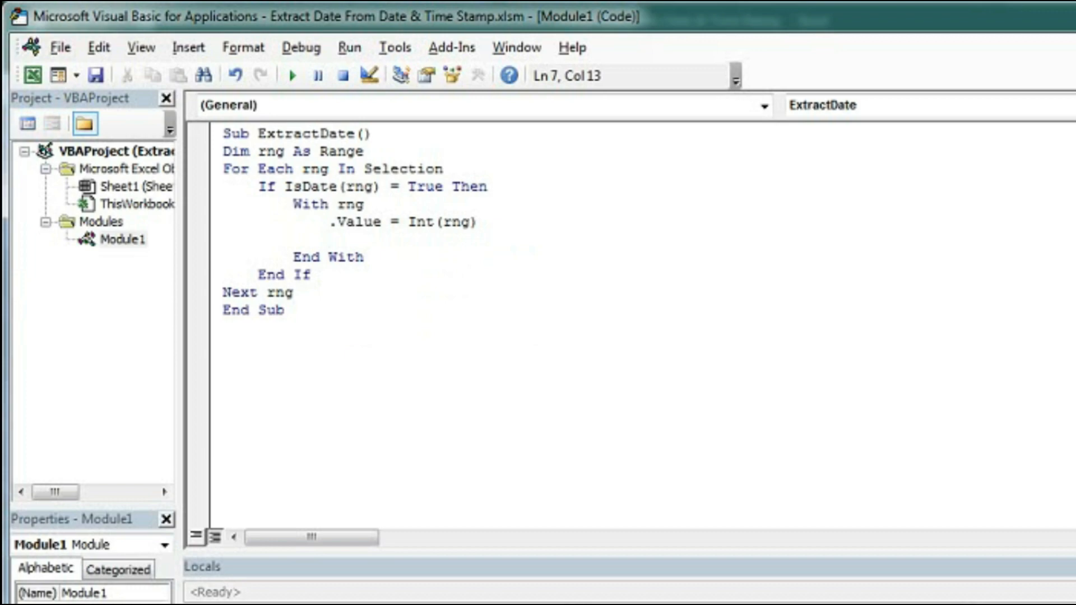
Step: Add .NumberFormat = "dd-mm-yyyy" inside the With rng block
text(.)
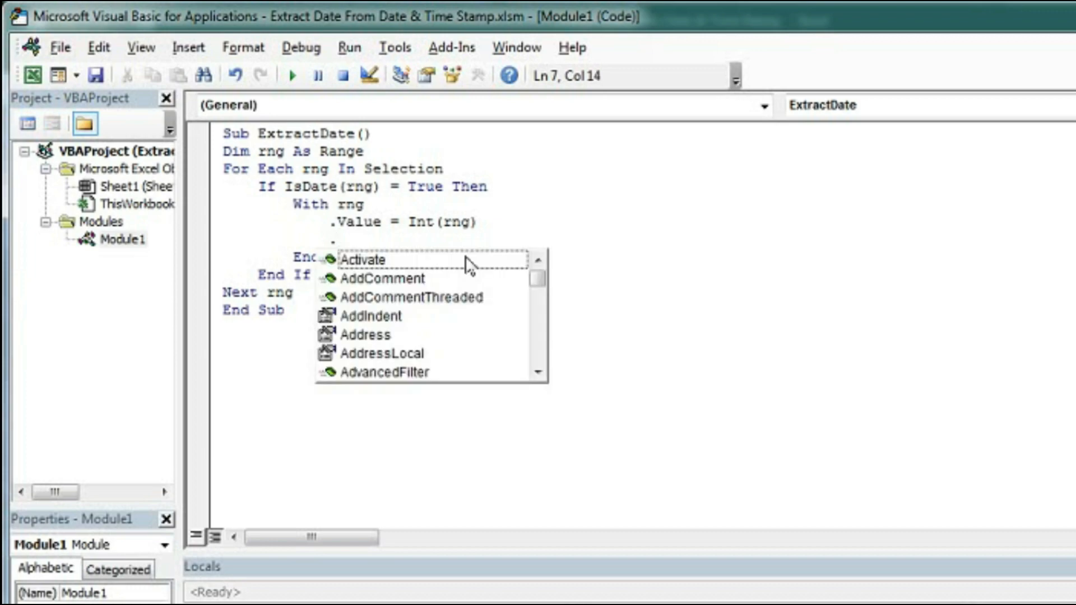
text(NumberFormat)
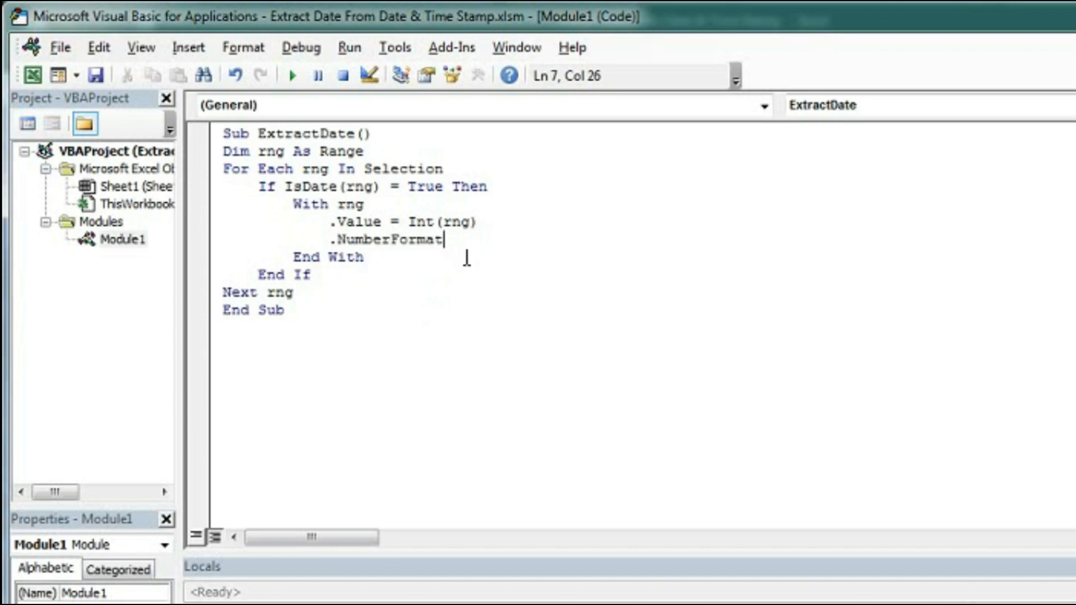
text(="dd)
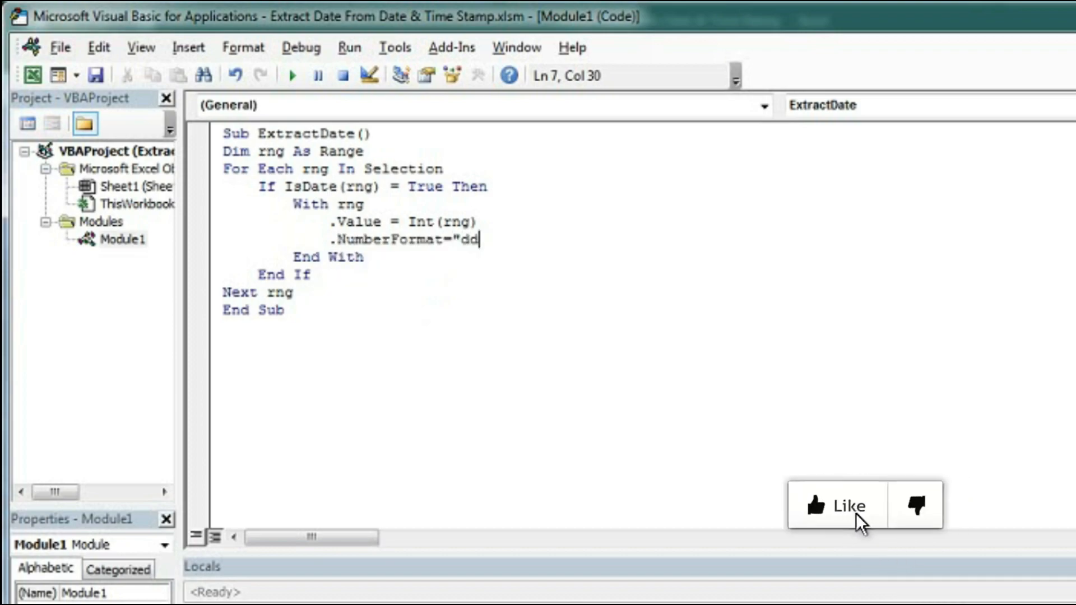
text(-)
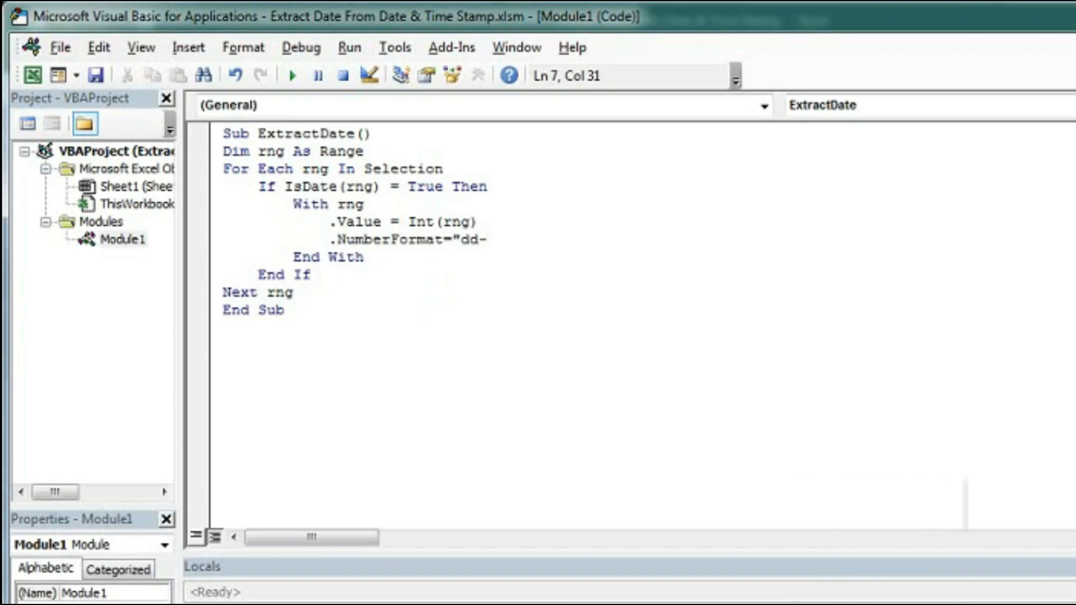
text(mm-)
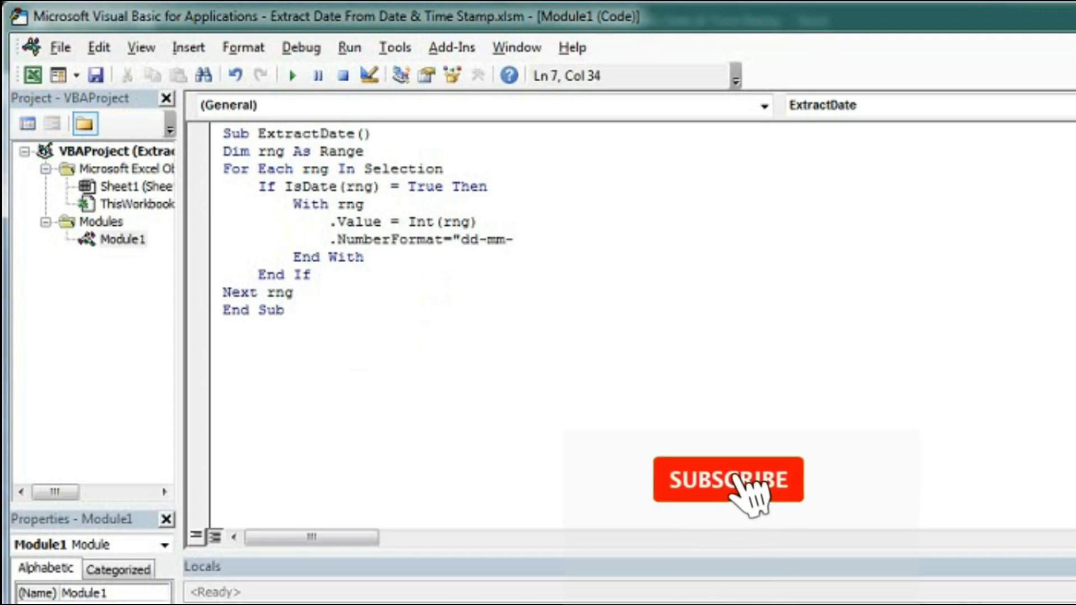
text(yyyy)
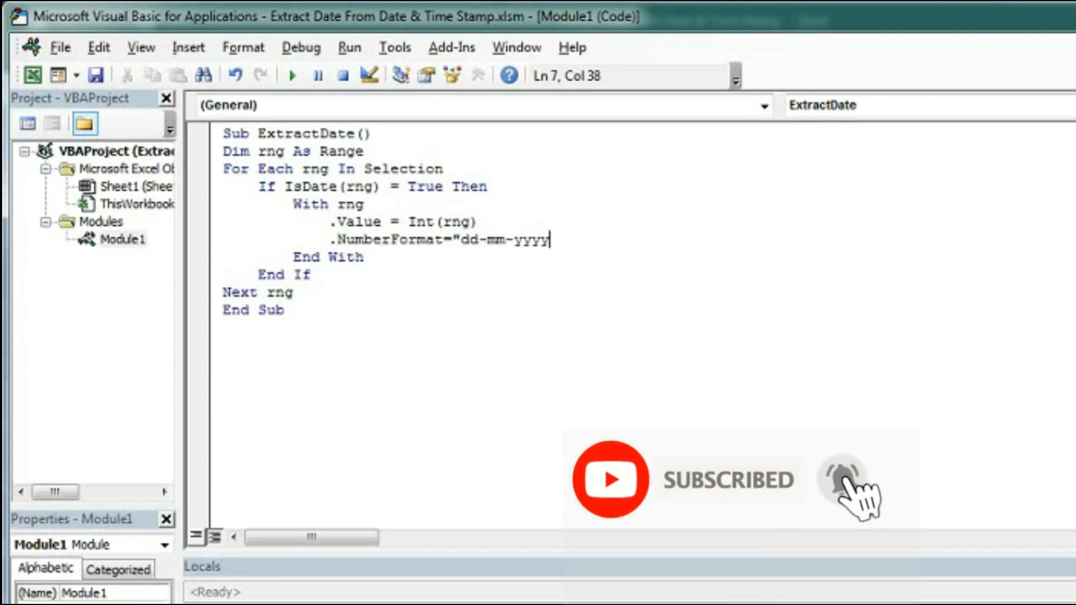
text(")
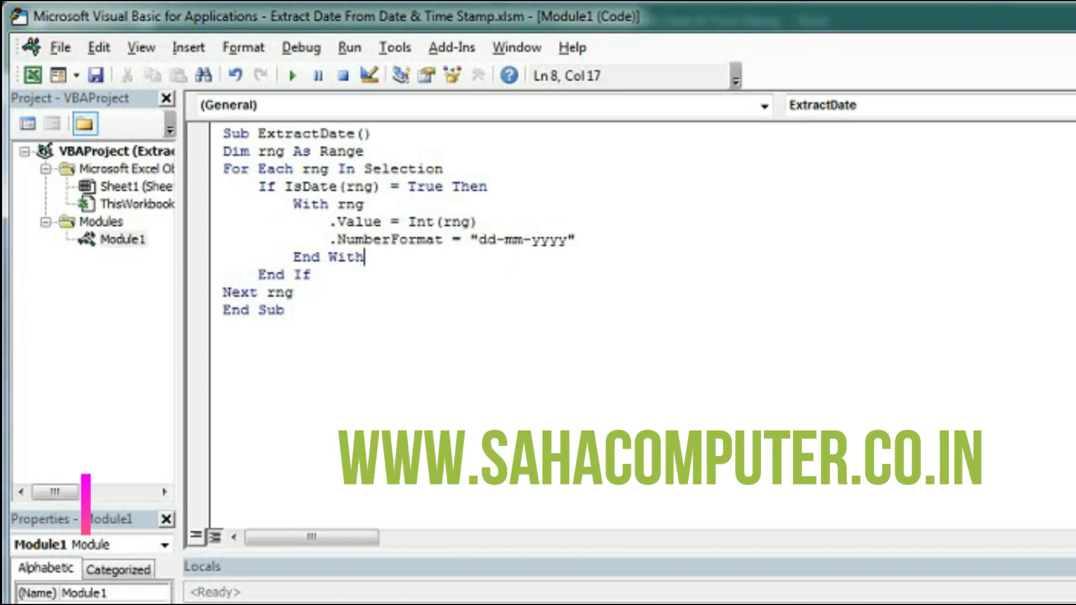
mouse_move(633, 254)
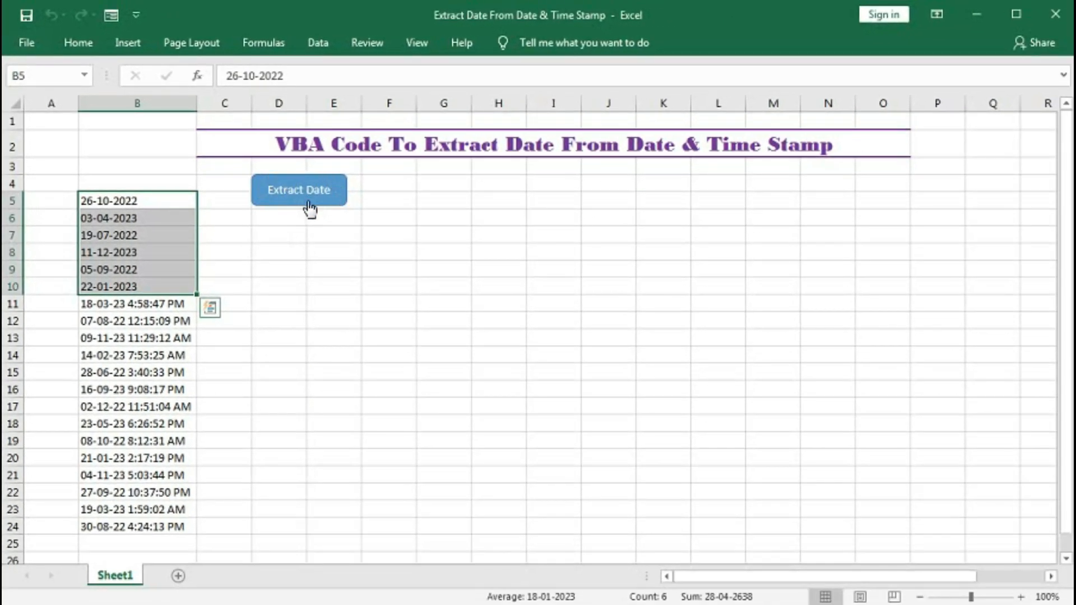
Step: Assign the ExtractDate macro to the Extract Date shape via Assign Macro
right_click(299, 189)
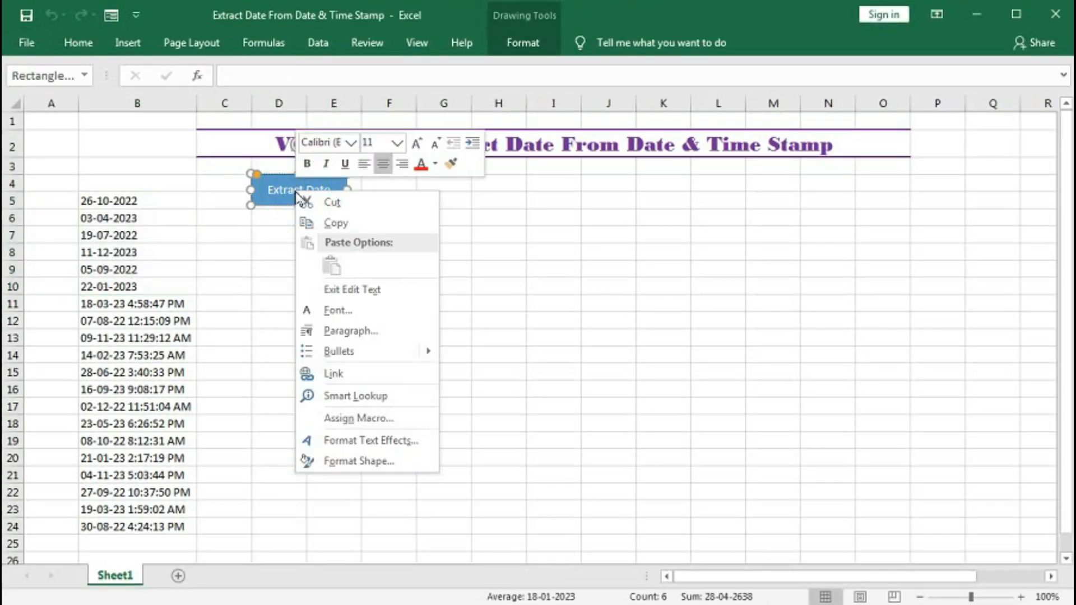
click(359, 419)
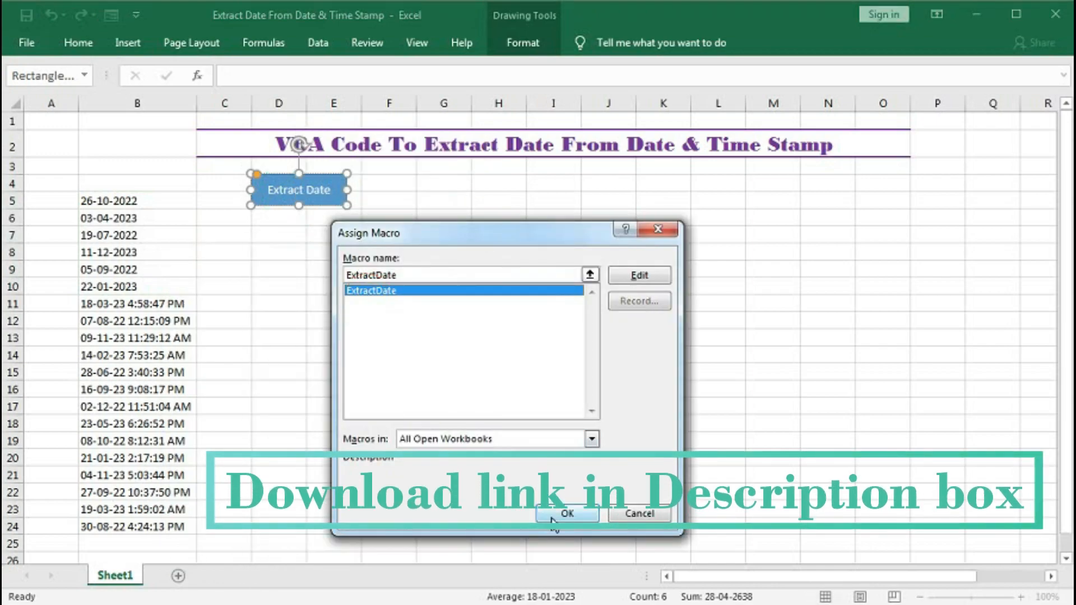
click(566, 513)
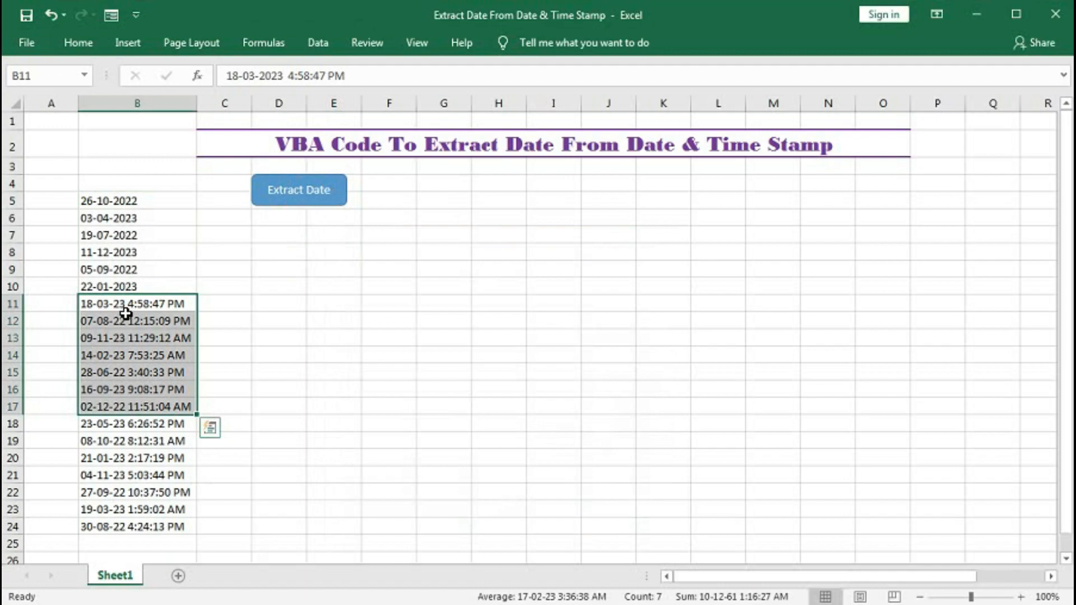
mouse_move(127, 351)
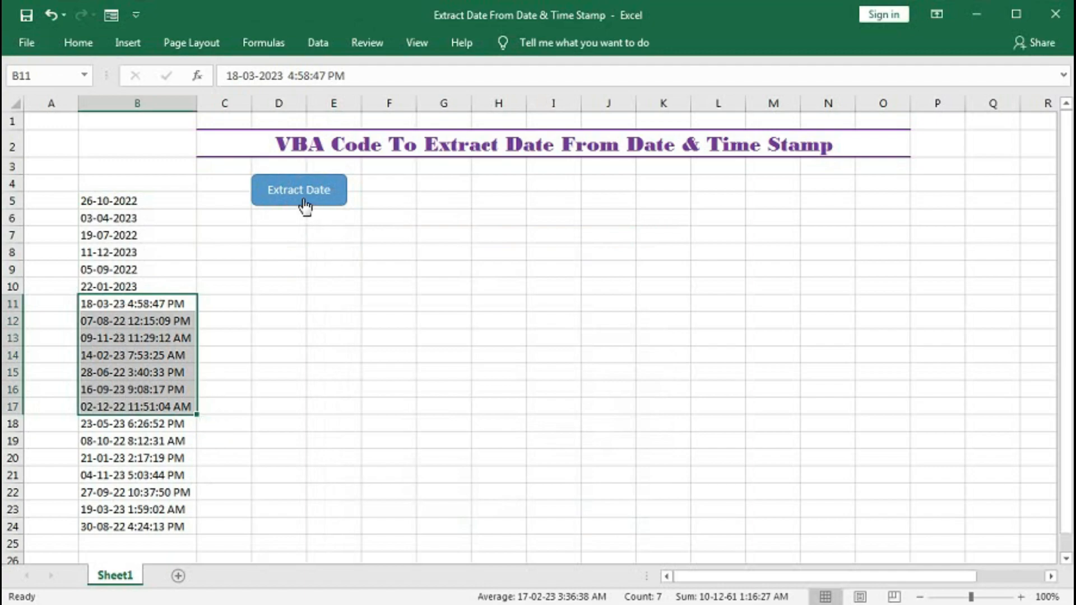
Step: Run Extract Date on B11:B17, giving plain dates such as 18-03-2023
click(298, 190)
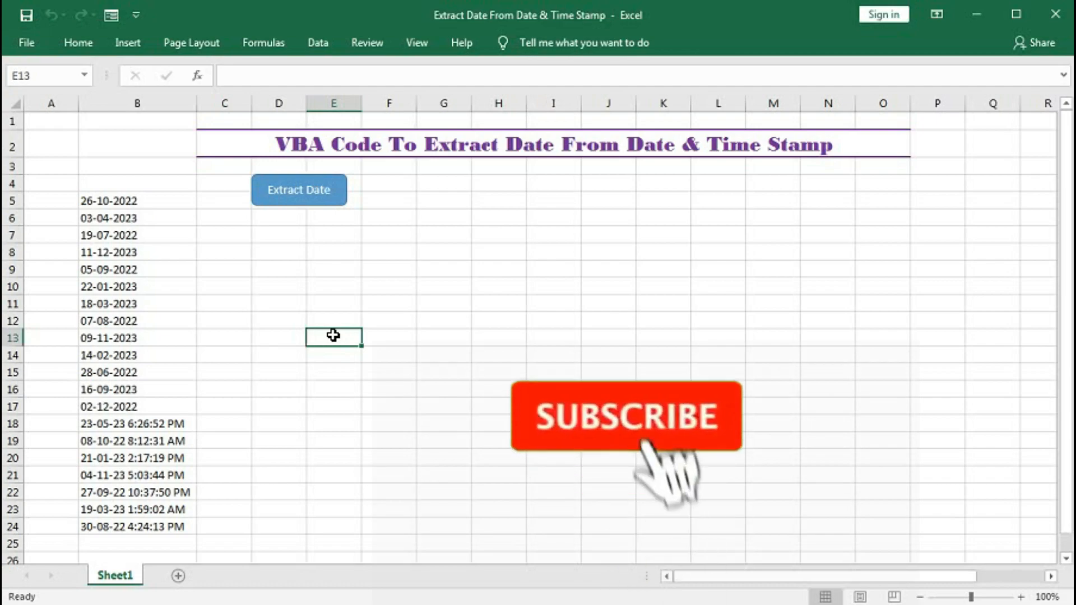
click(627, 417)
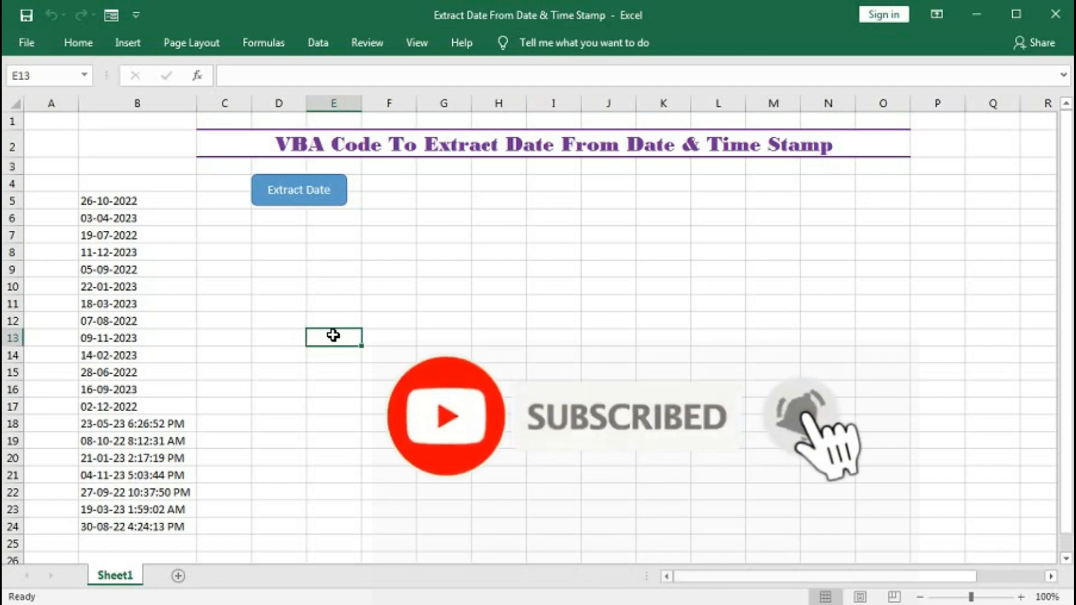